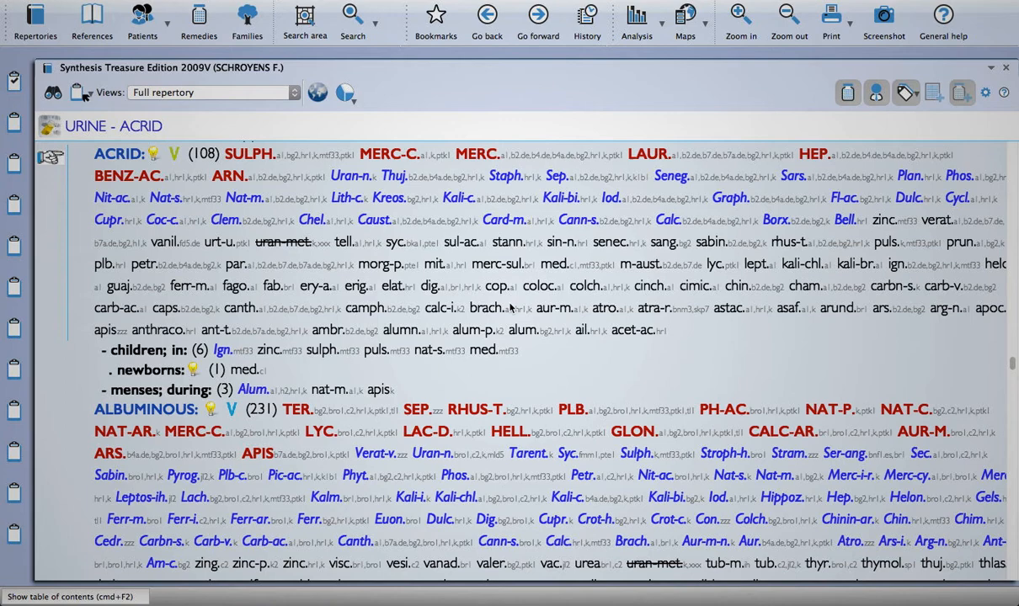
mouse_move(424, 354)
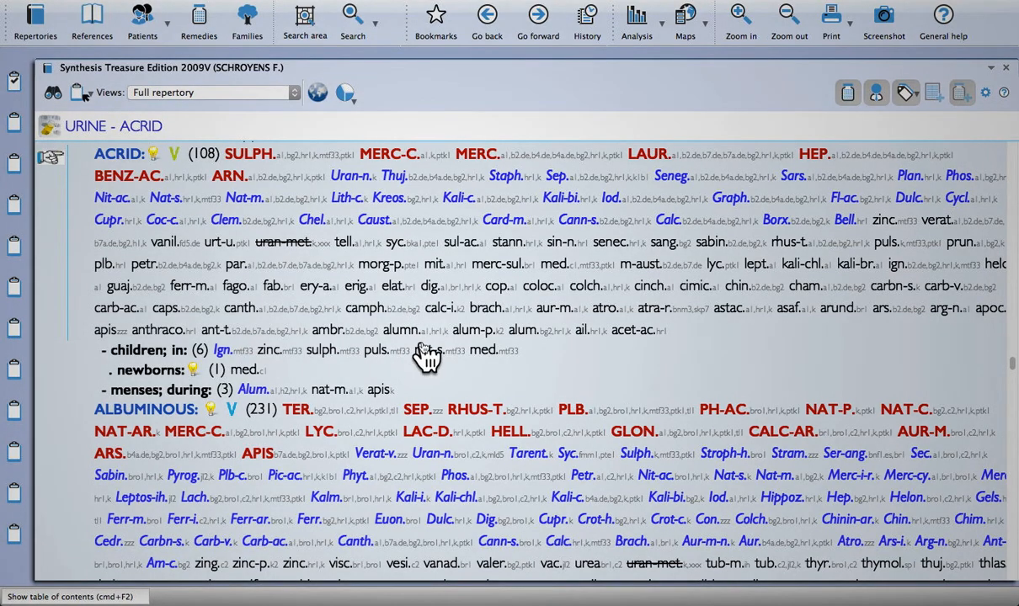
mouse_move(296, 221)
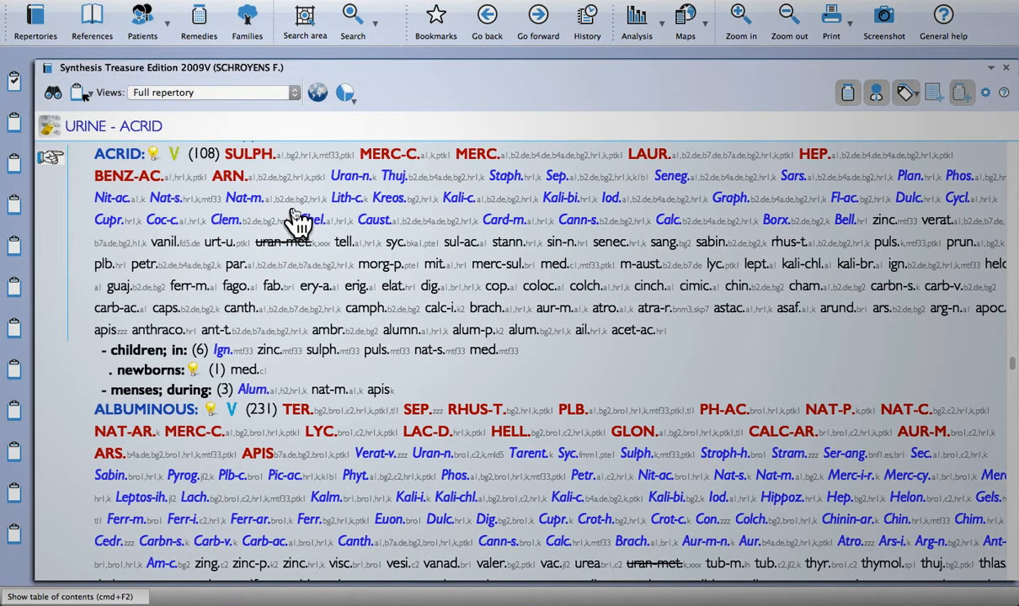
- Show the References table of contents beside the Synthesis Urine – Acrid rubric
key(cmd+2)
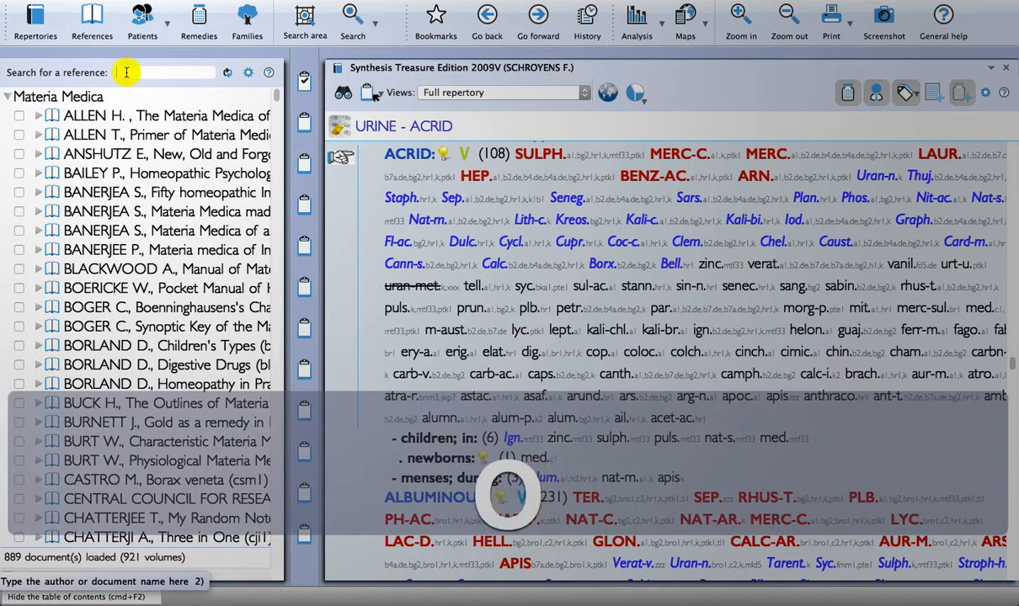
- Find 'morr', open Morrison's Desktop Companion full width and read its introduction
text(morr)
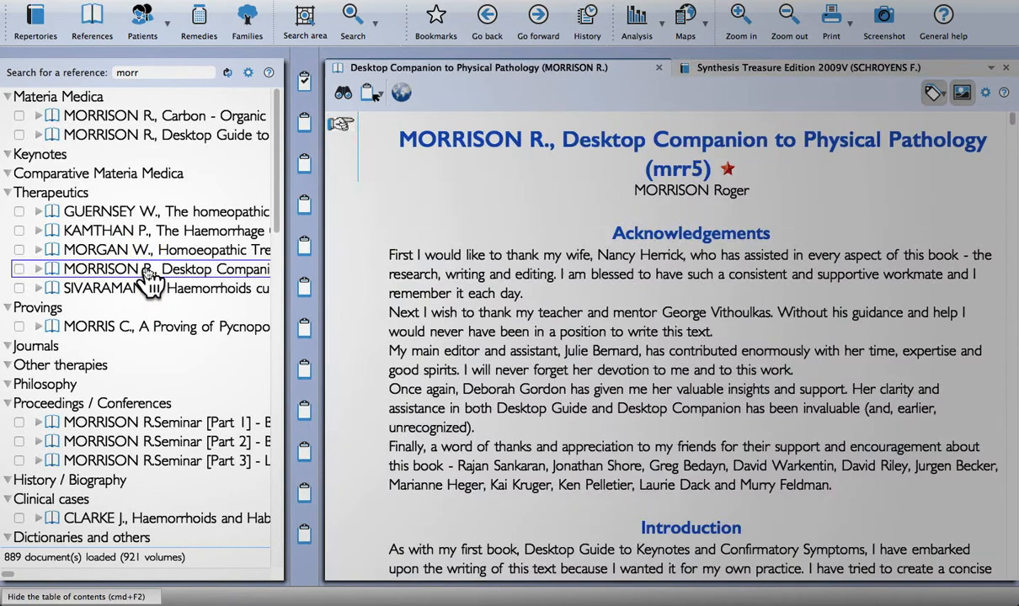
key(cmd+F2)
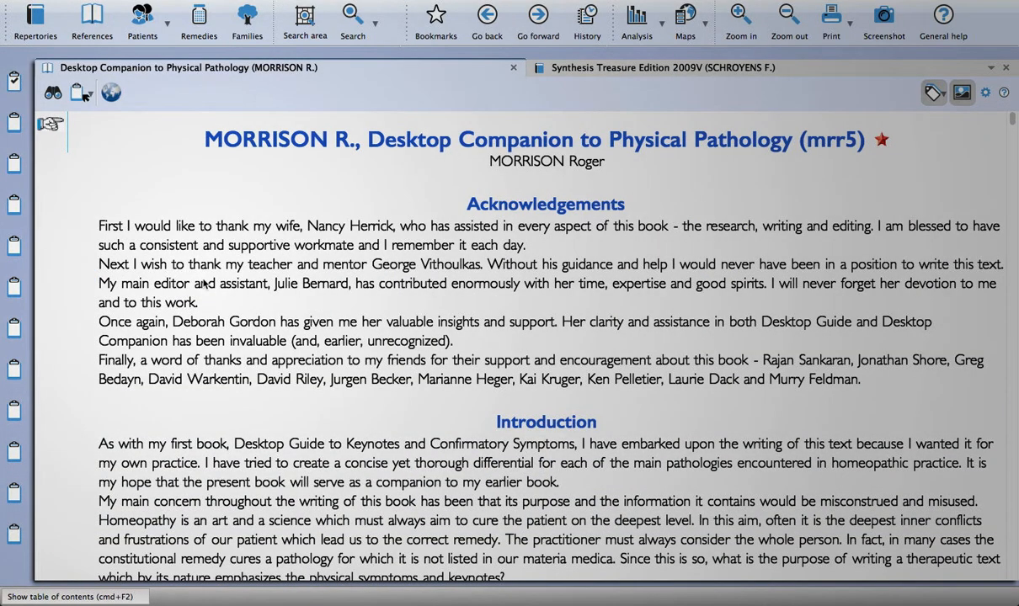
scroll(down, 3)
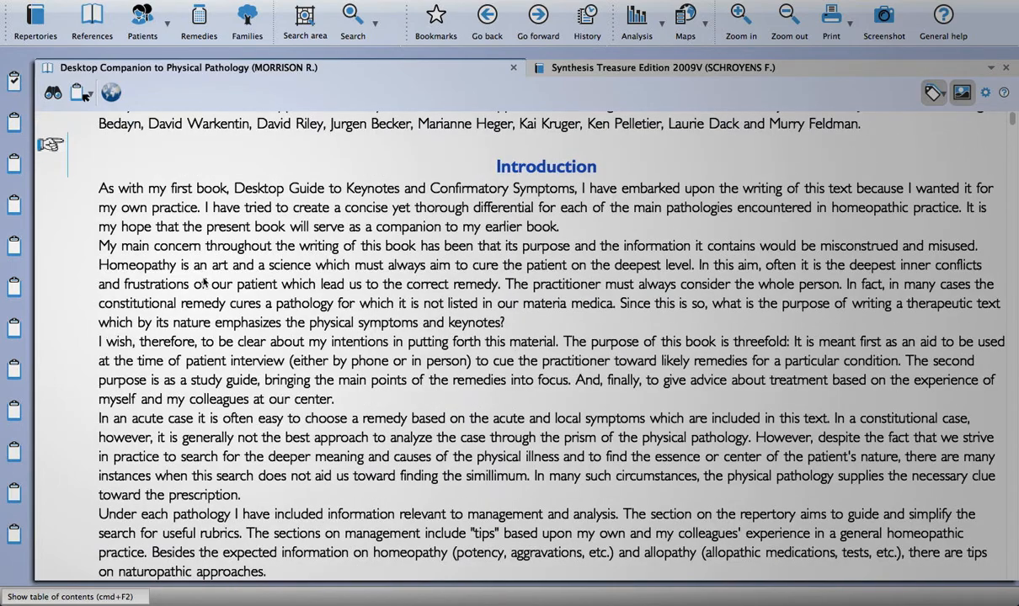
mouse_move(212, 286)
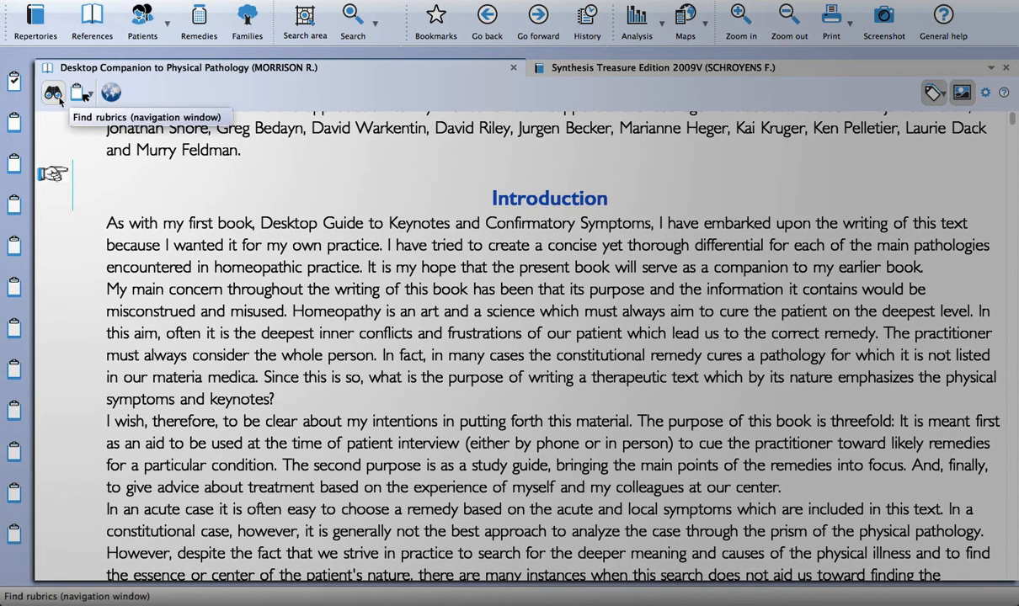
- Jump to the Urogenital – Urinary tract infection chapter and read down to Cantharis vesicatoria
click(52, 92)
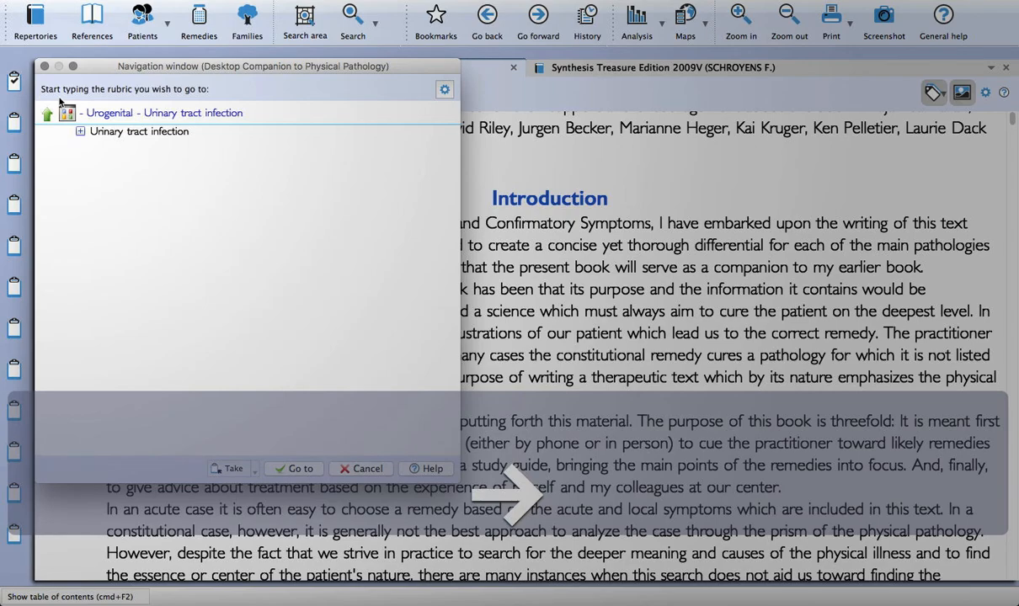
click(293, 468)
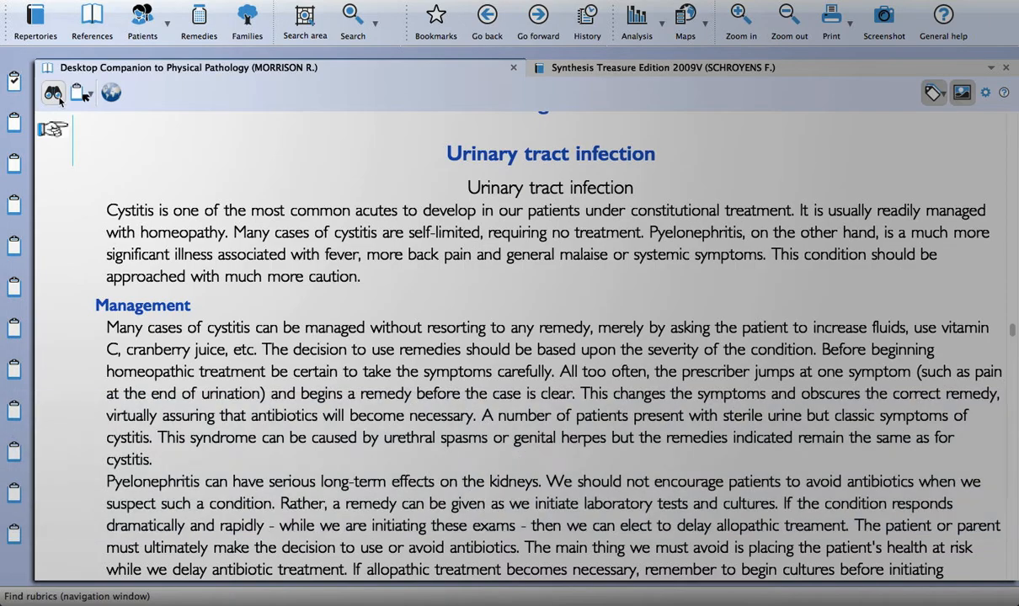
scroll(down, 3)
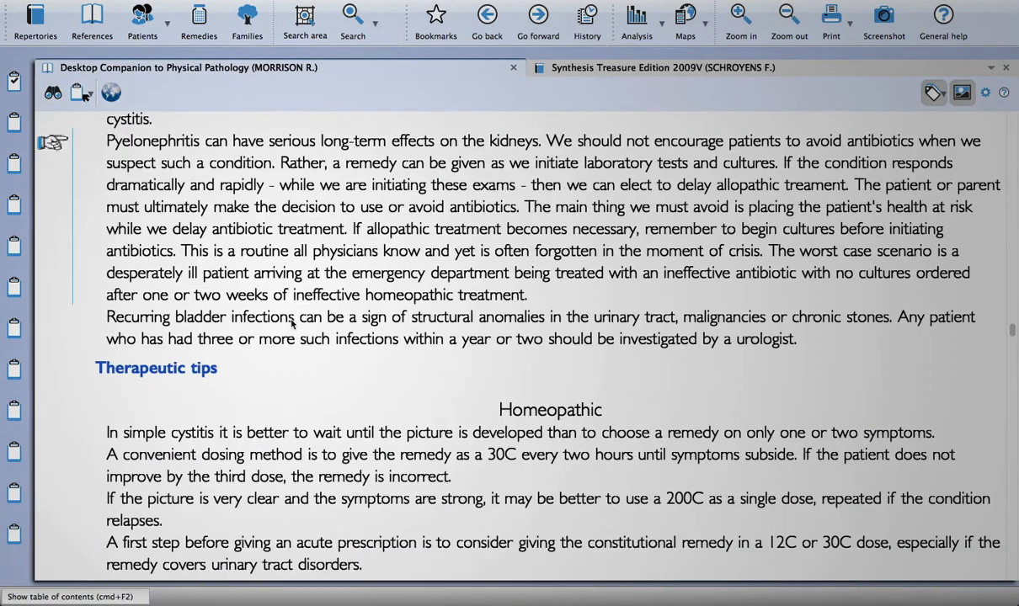
scroll(down, 3)
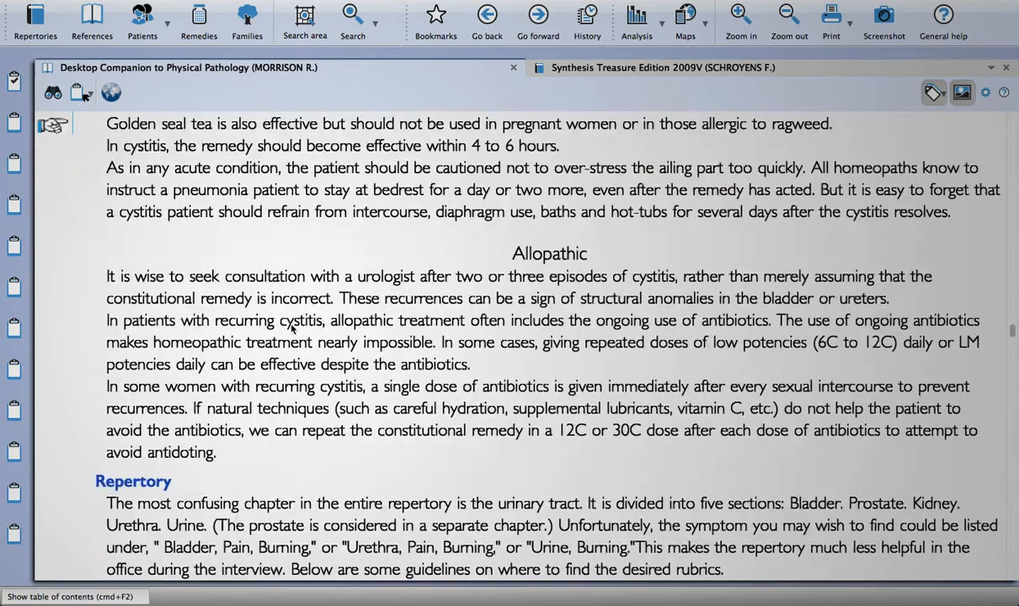
scroll(down, 3)
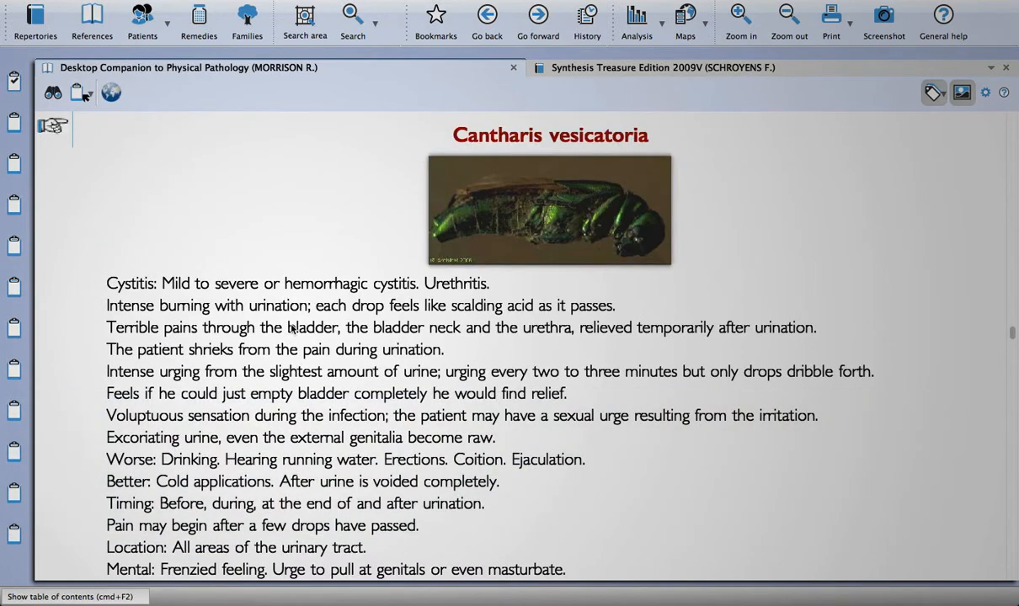
scroll(down, 3)
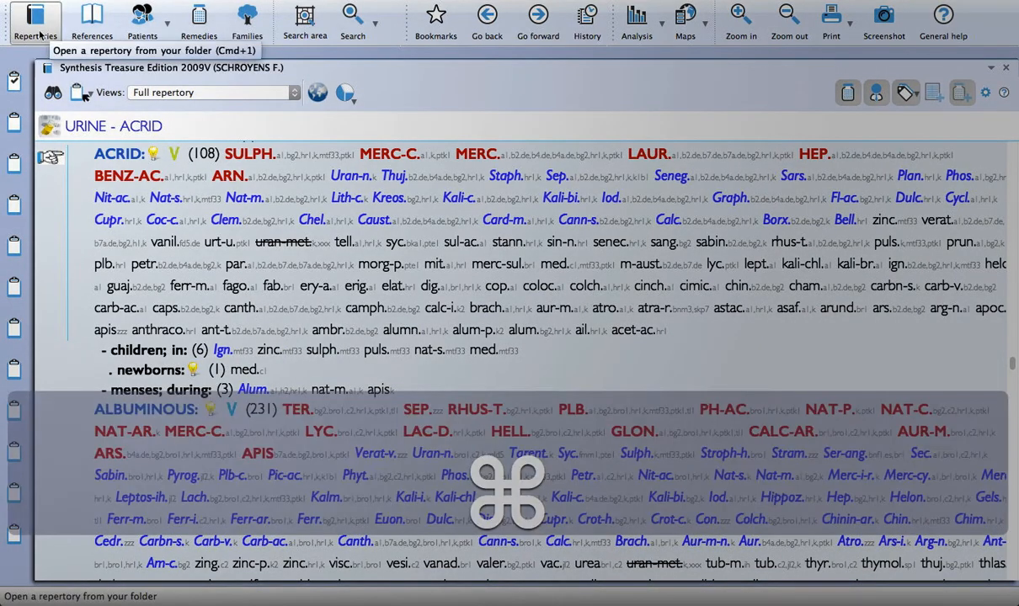
- From Repertories, open Desktop companion via 'morri' and navigate 'uro' to urinary tract infection
click(35, 21)
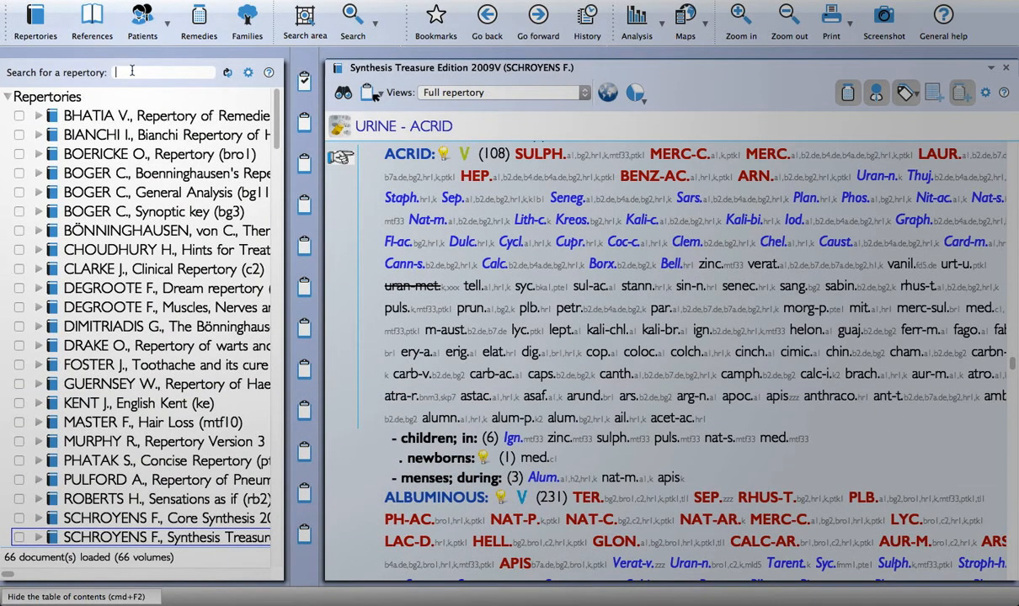
text(morri)
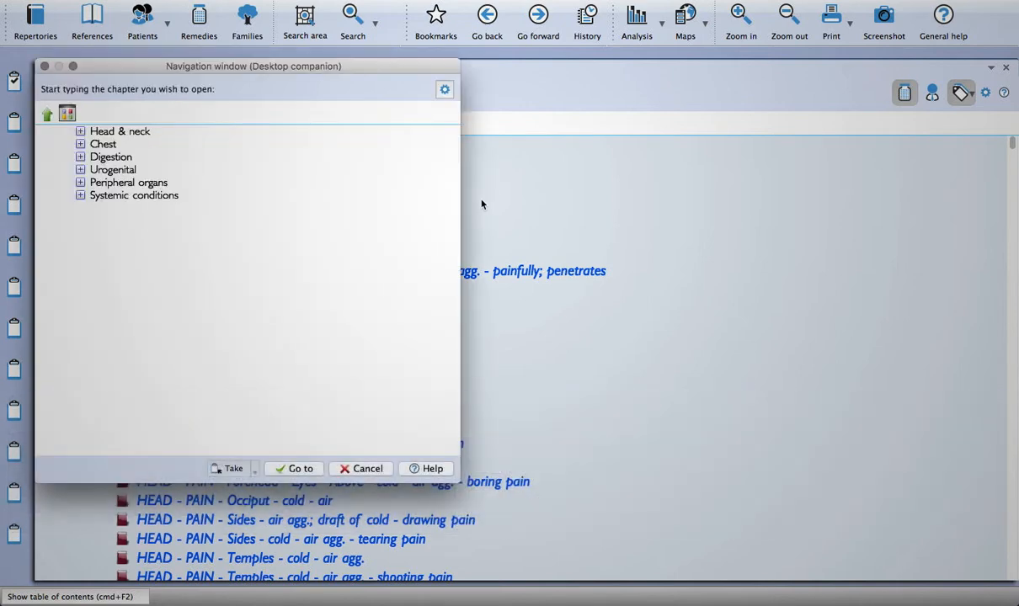
text(uro)
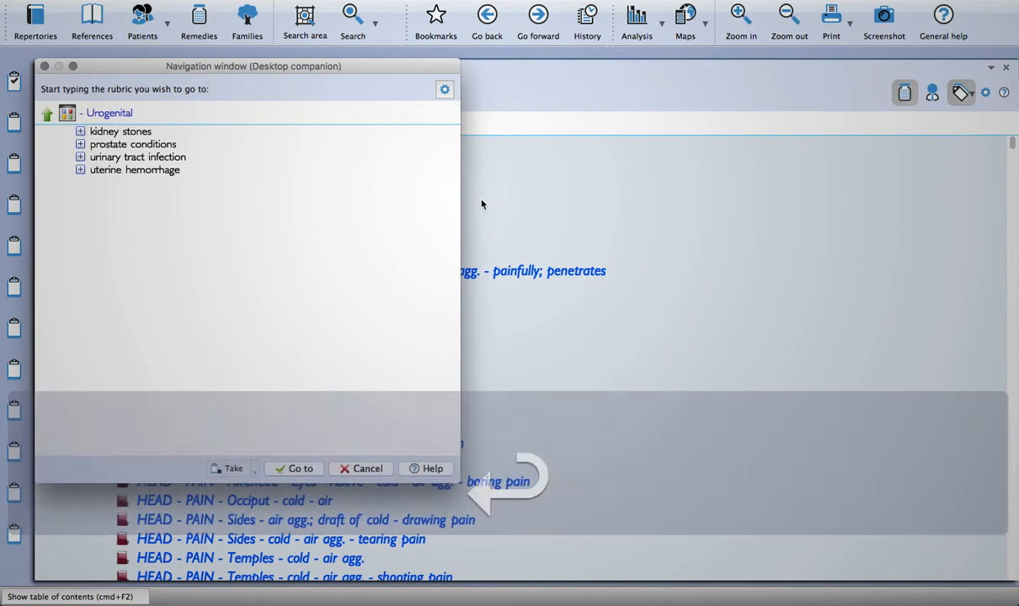
double_click(138, 157)
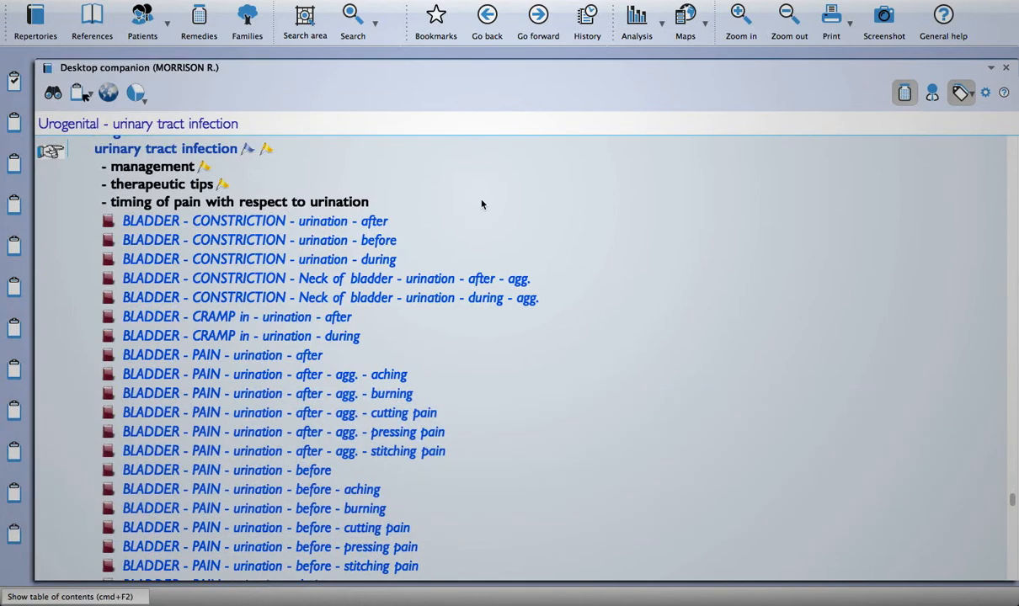
- Scroll the timing-of-pain rubric list toward BLADDER - PAIN - urination - during - agg. - cutting pain
scroll(down, 3)
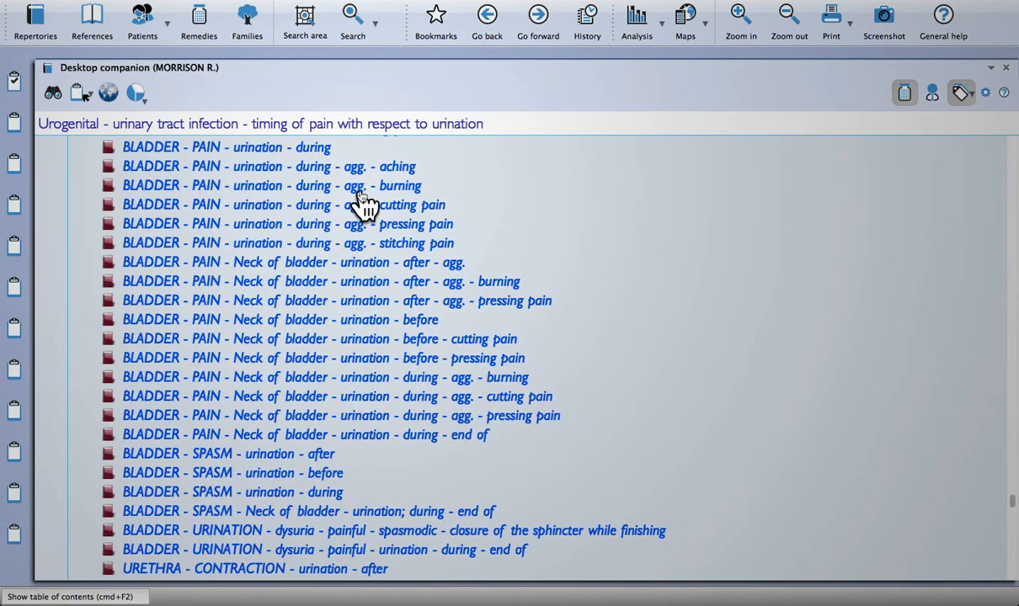
mouse_move(340, 222)
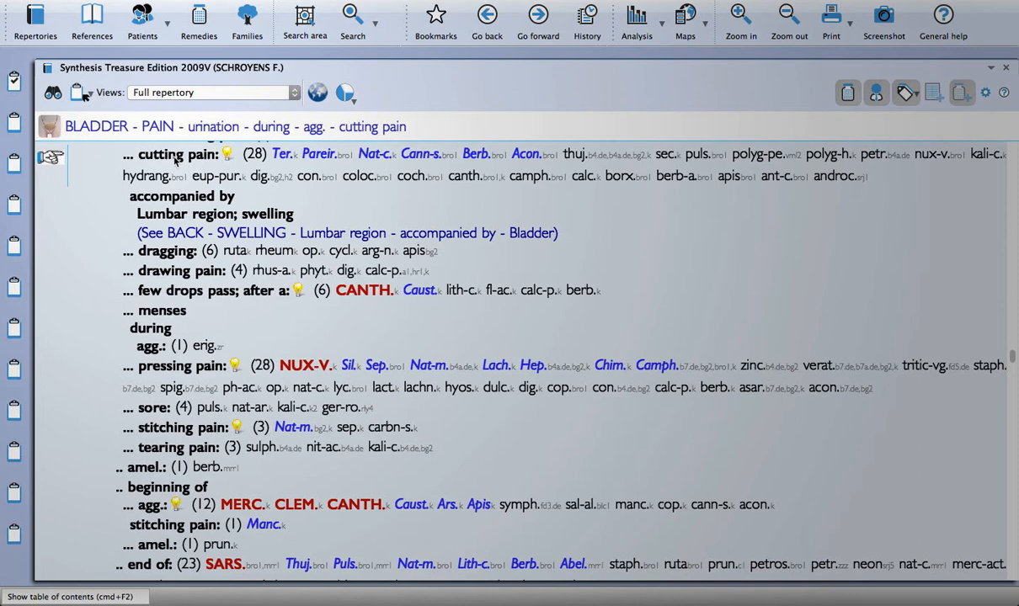
- Take the cutting pain rubric into clipboard 1 at intensity 2 and return to Desktop companion
right_click(177, 155)
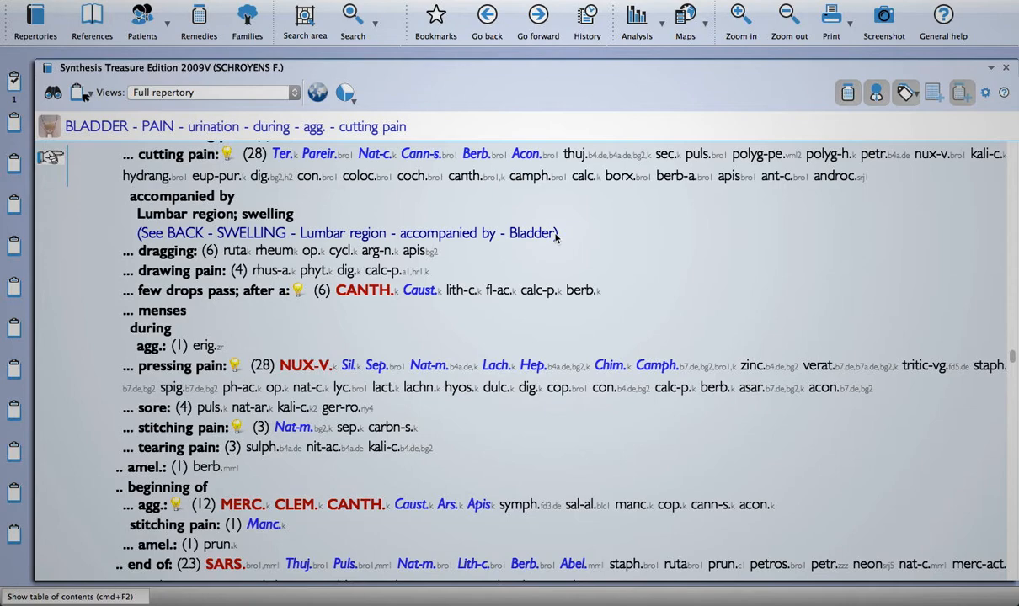
key(F6)
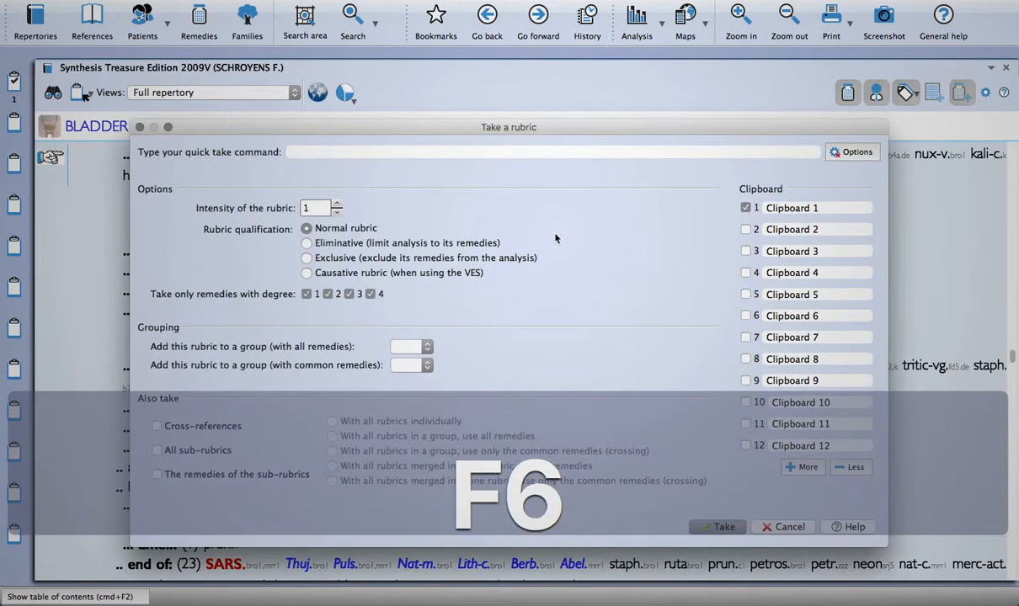
text(2)
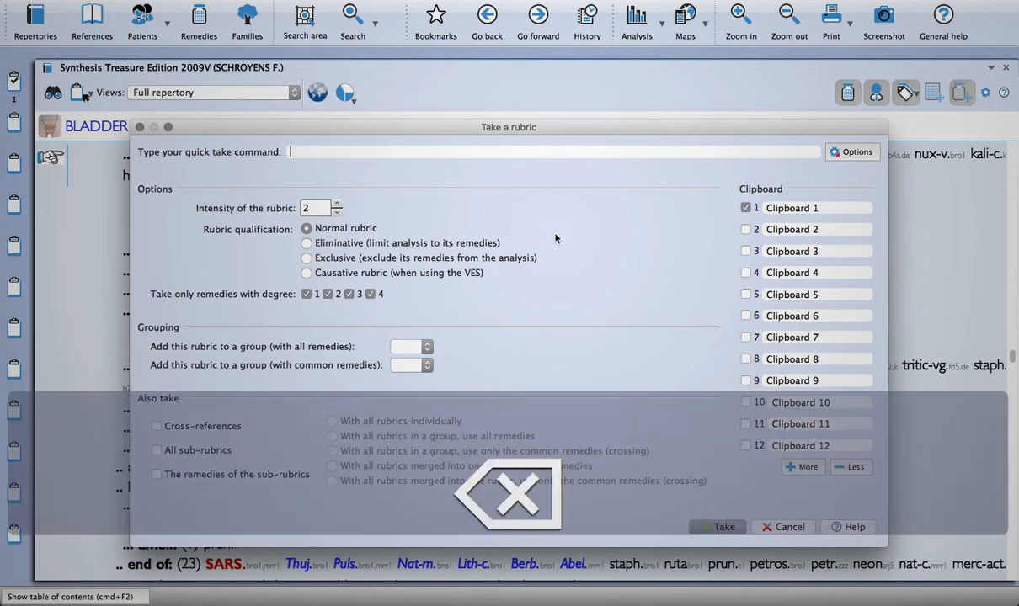
click(788, 525)
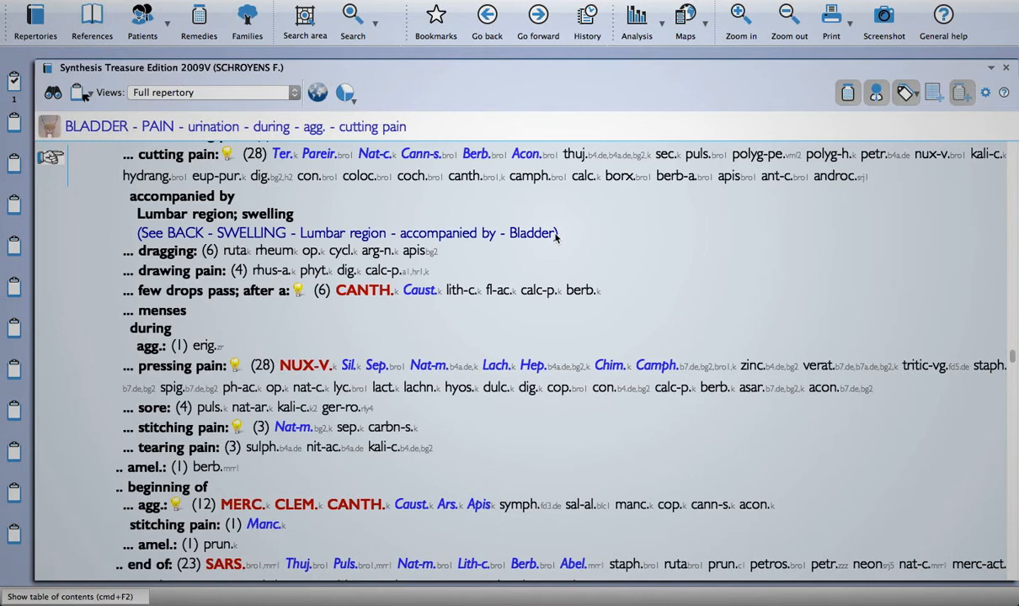
key(cmd+F6)
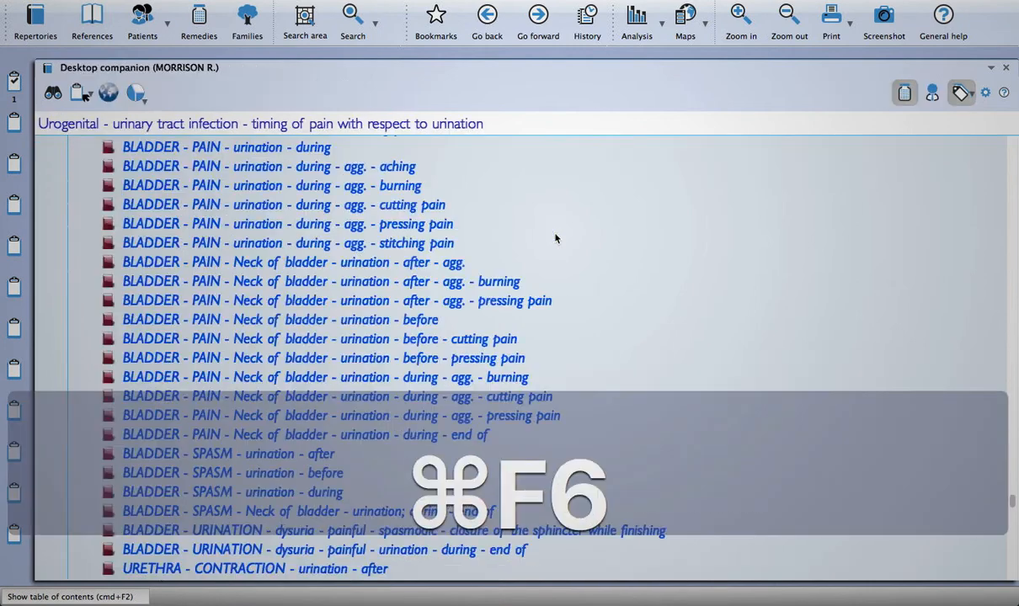
- Move forward in Desktop companion to the BLADDER - TENESMUS rubric and open it in Synthesis
key(cmd+F6)
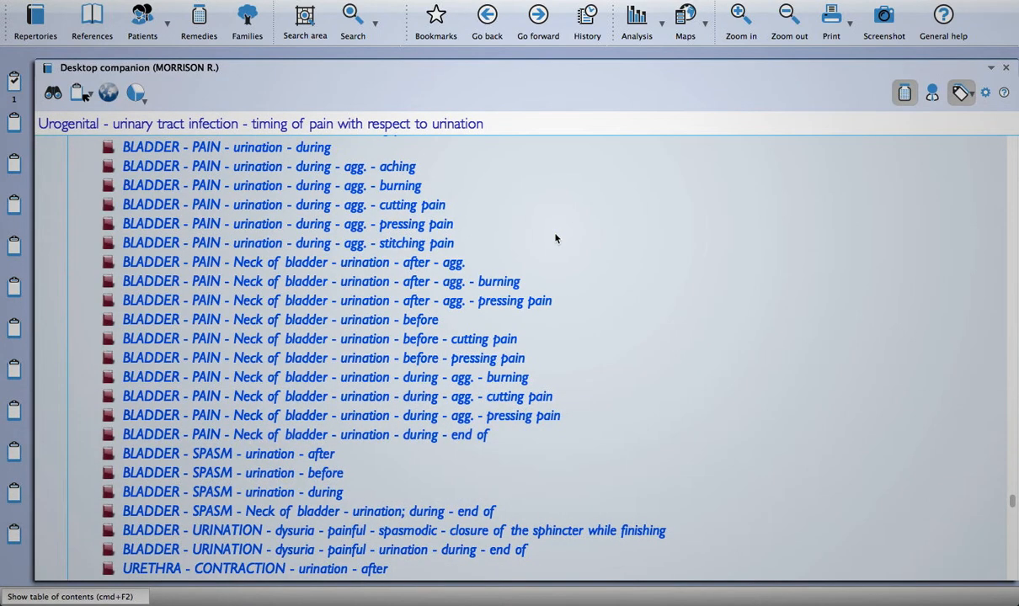
click(537, 17)
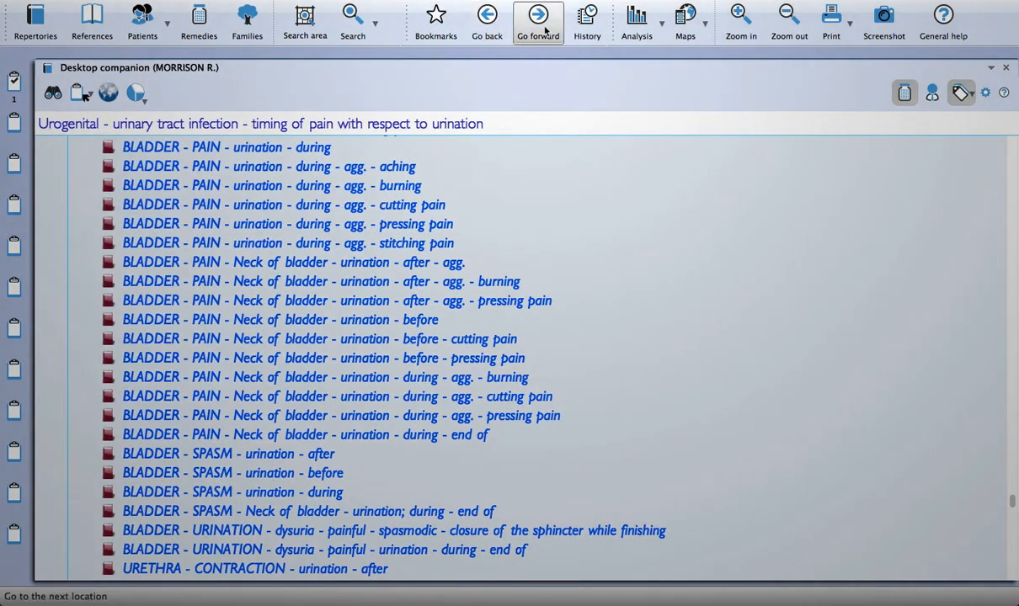
click(537, 17)
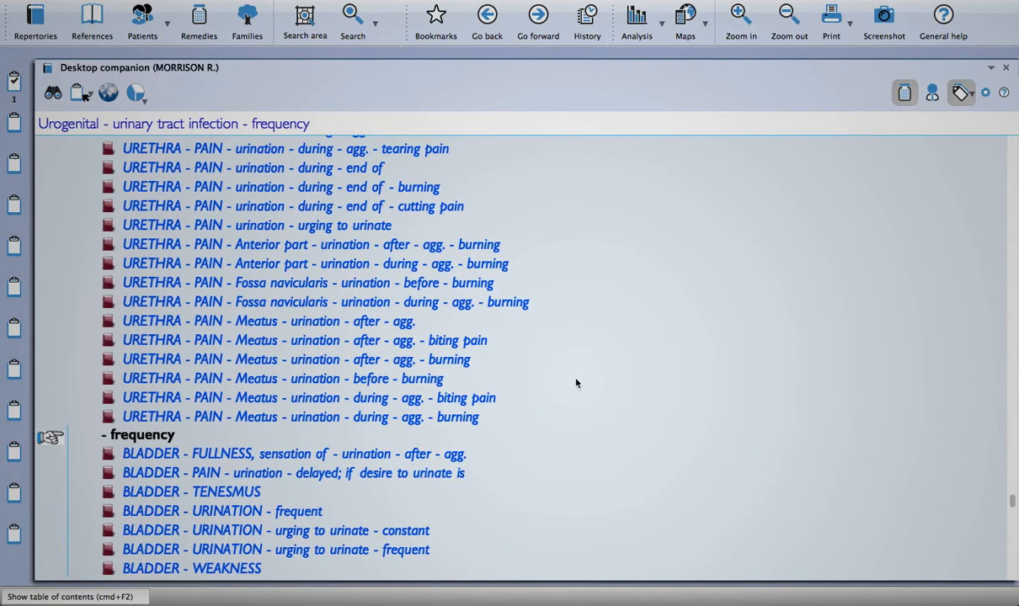
scroll(down, 3)
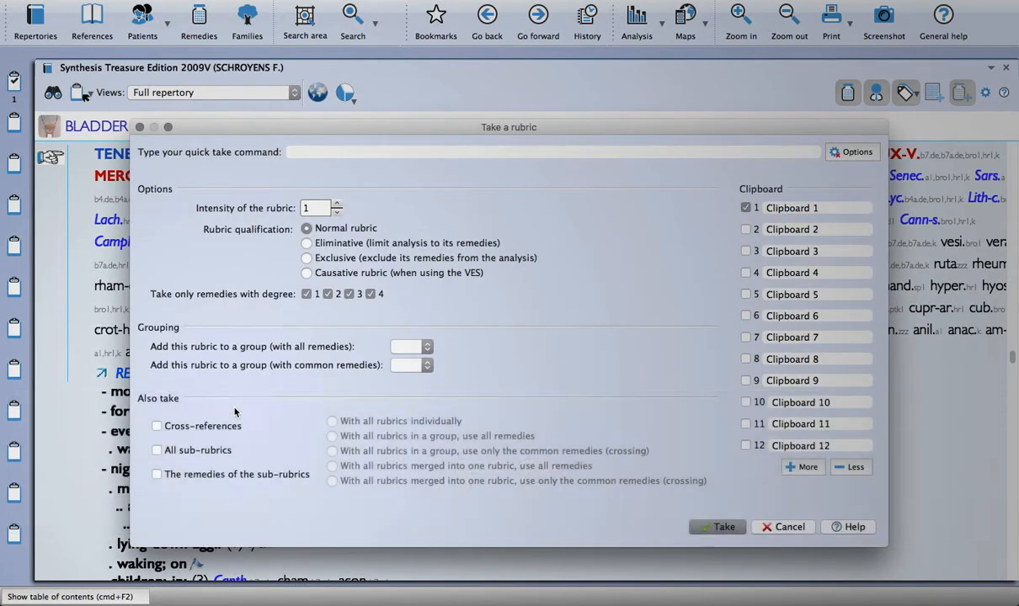
- Take BLADDER - TENESMUS at intensity 2, then begin recalling a saved analysis with Cmd+R
text(2)
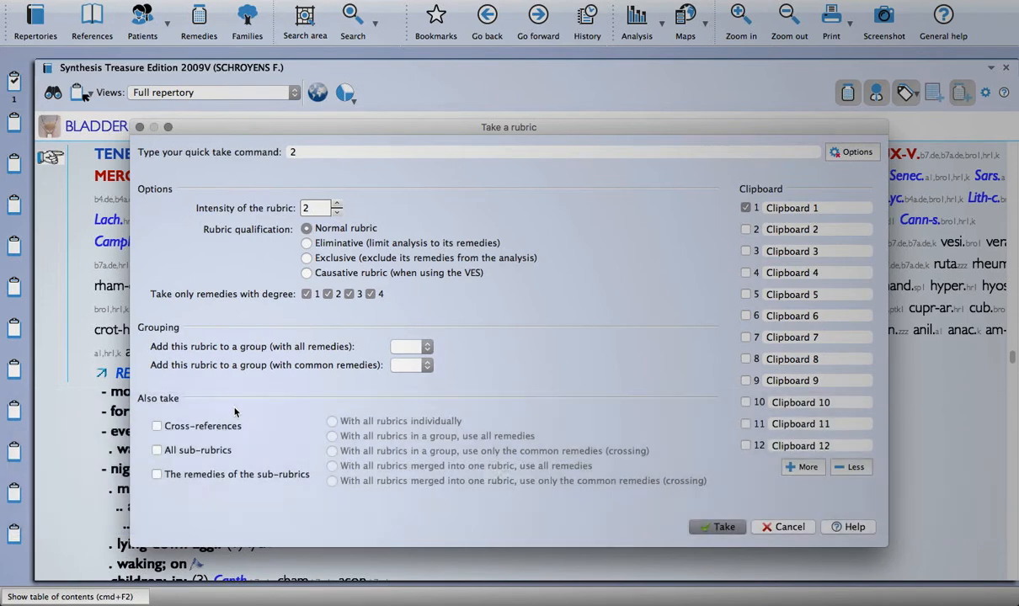
click(717, 525)
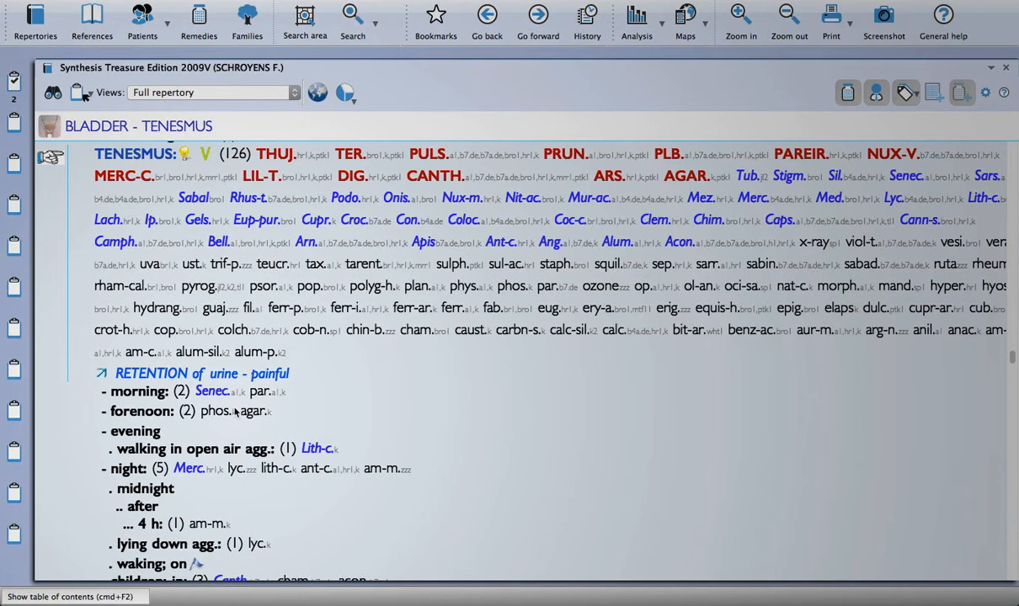
key(cmd+r)
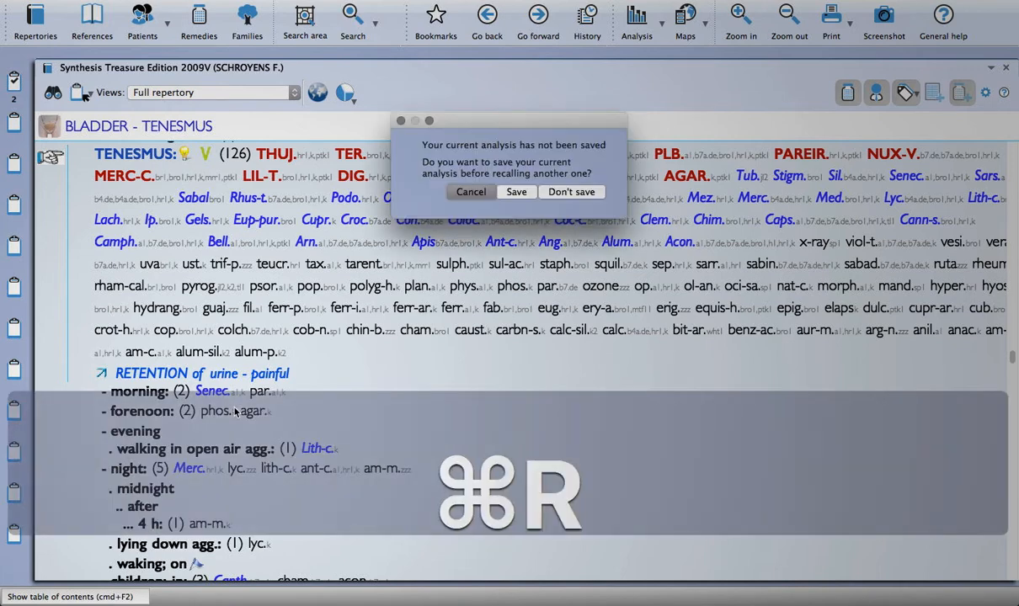
- Discard the unsaved analysis and recall the saved VES-Demo1 analysis
key(cmd+r)
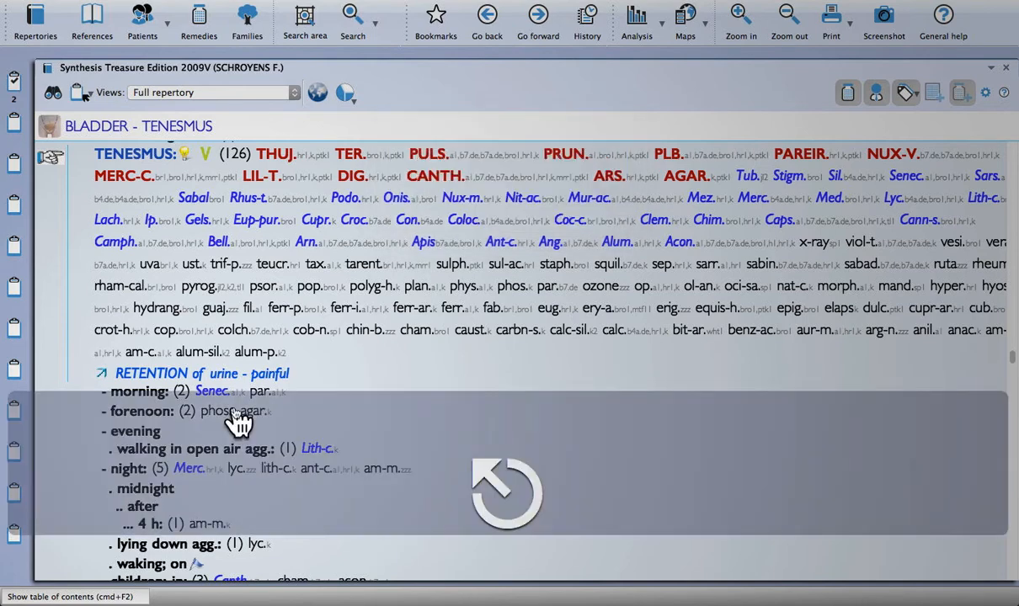
key(cmd+r)
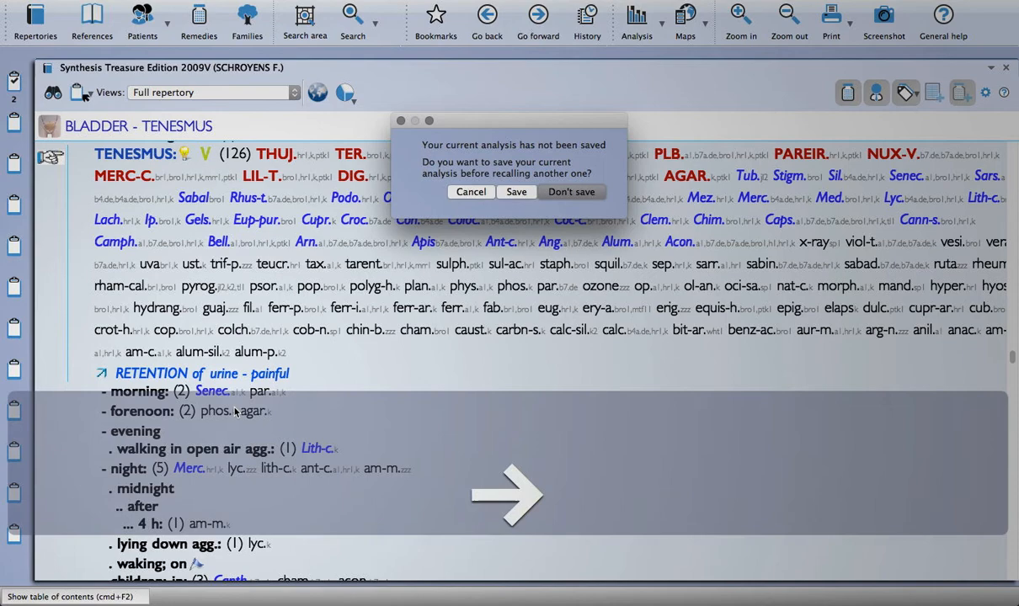
click(570, 192)
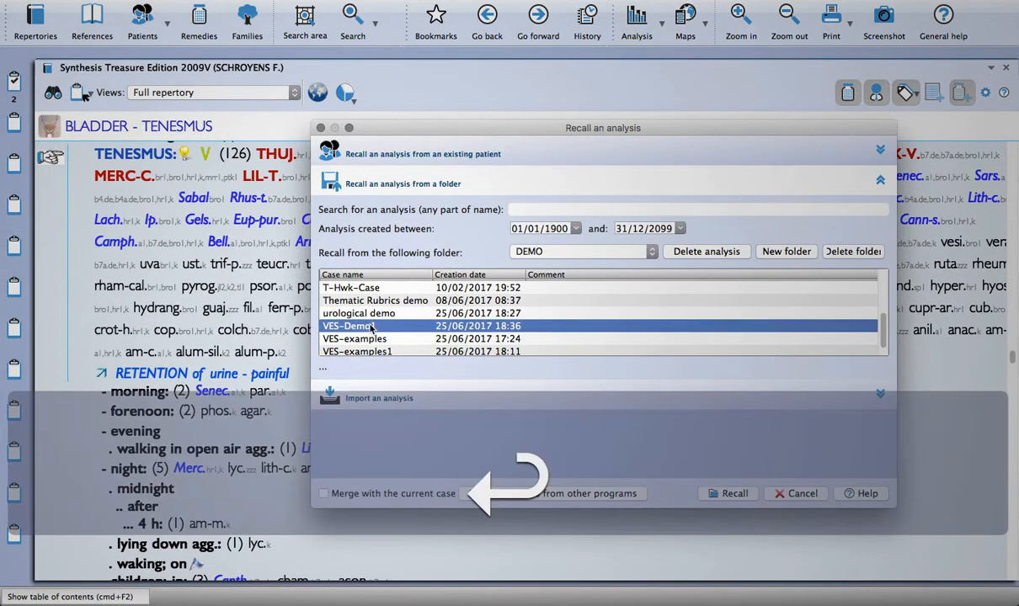
click(728, 494)
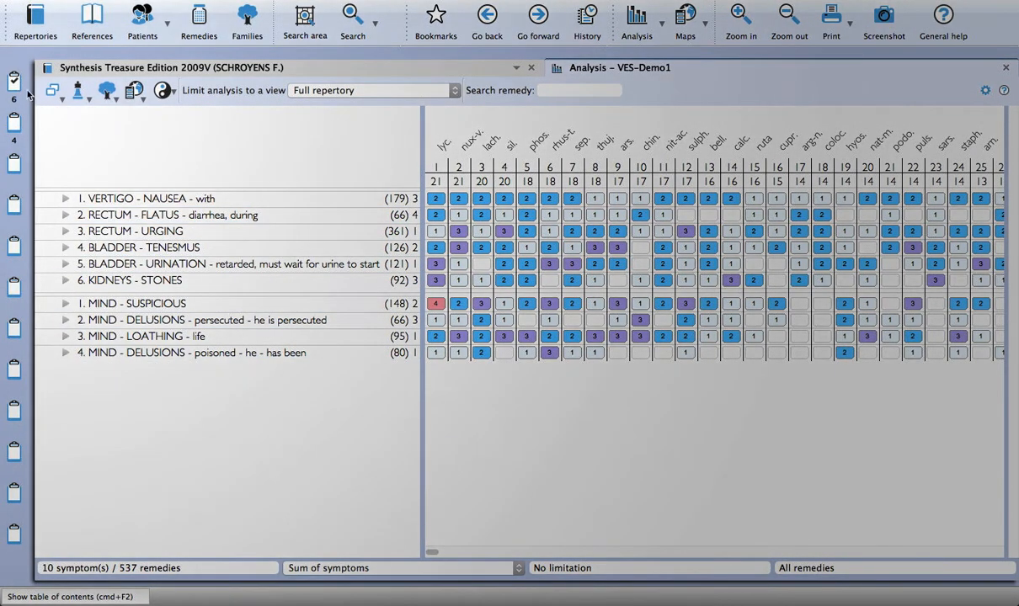
mouse_move(13, 81)
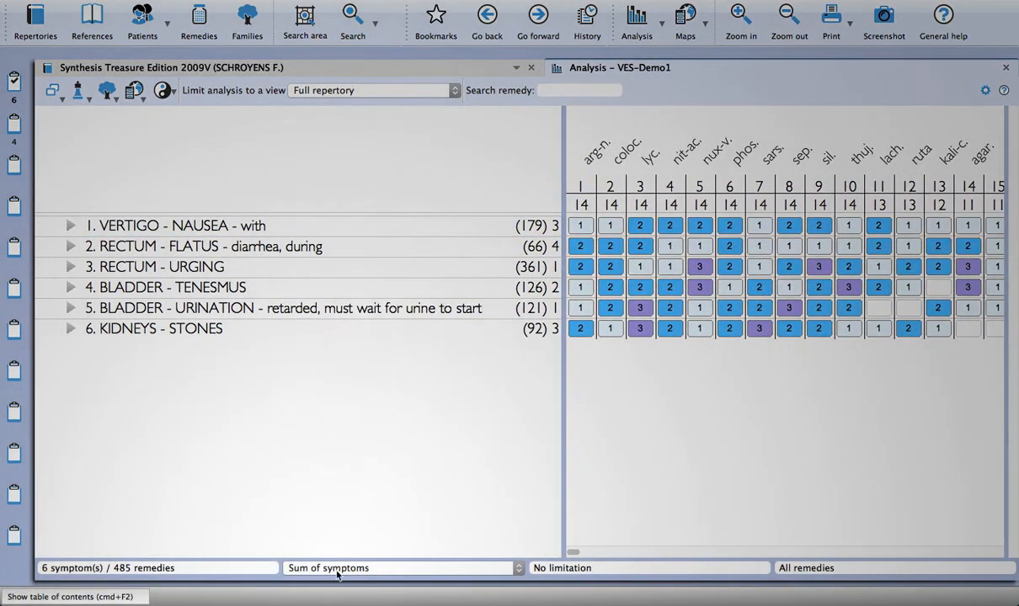
- Show the analysis method list from the Sum of symptoms dropdown
click(401, 568)
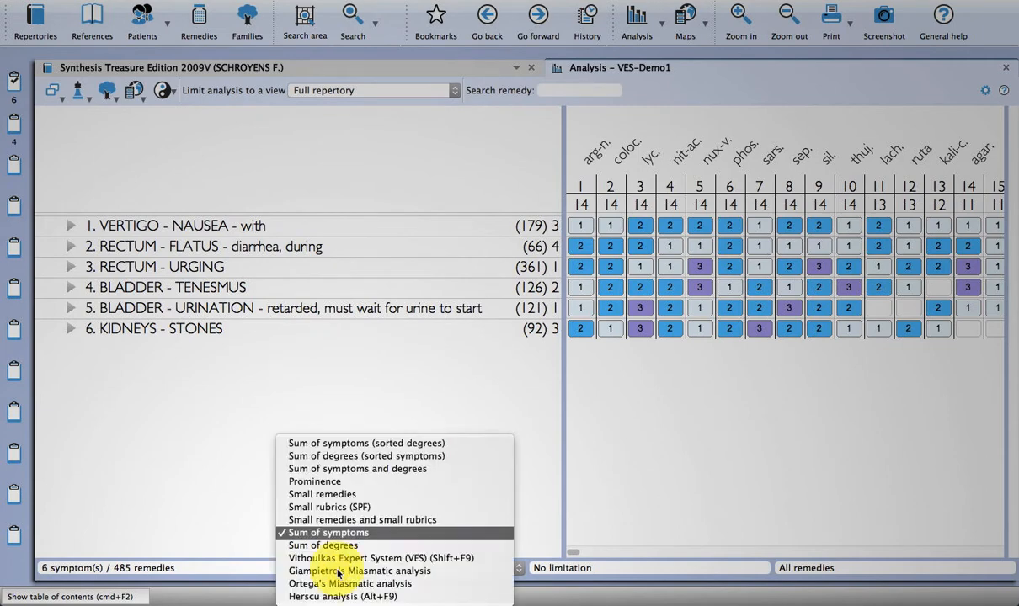
mouse_move(362, 519)
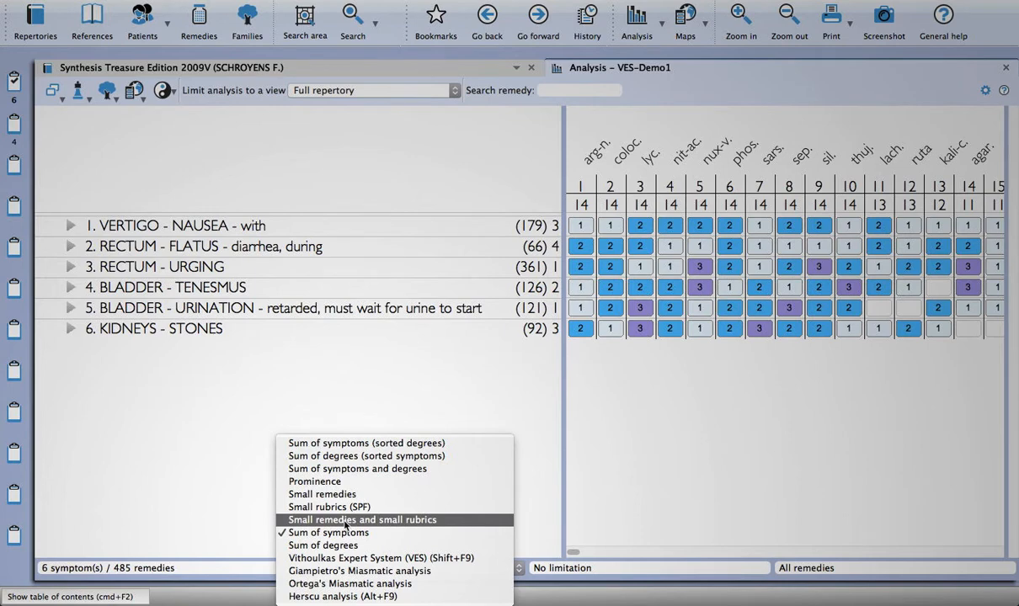
mouse_move(314, 482)
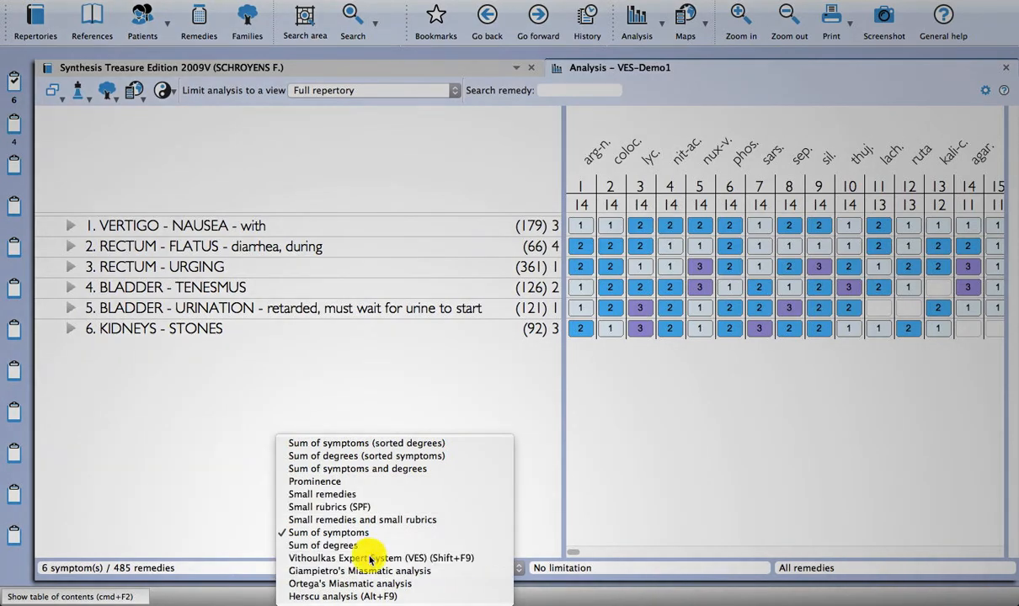
- Run Vithoulkas Expert System ranking sars. first, then compare rubrics covered by ferr., coloc., pareir. and hydrang
click(381, 558)
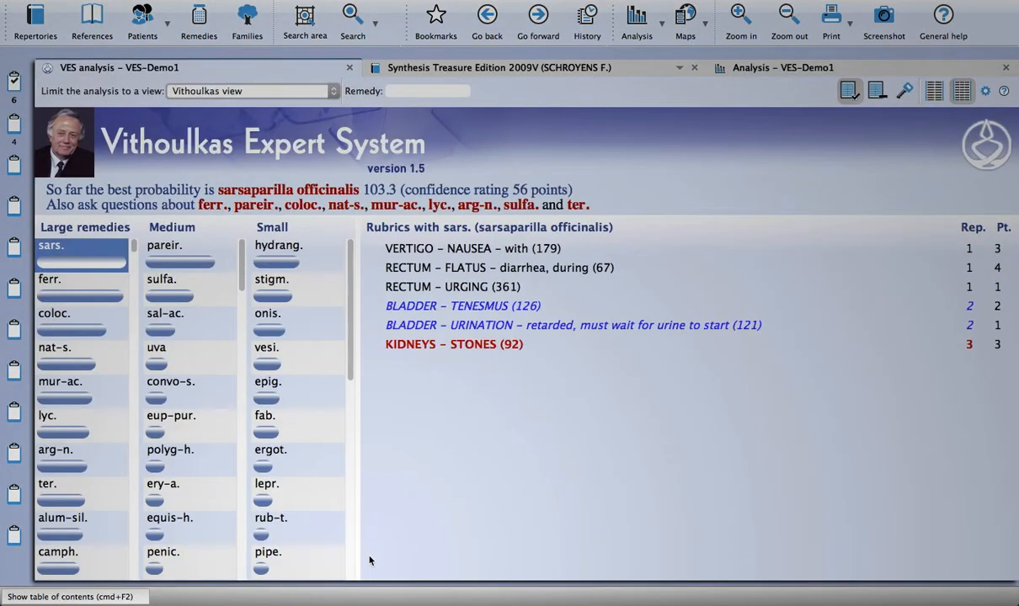
mouse_move(74, 428)
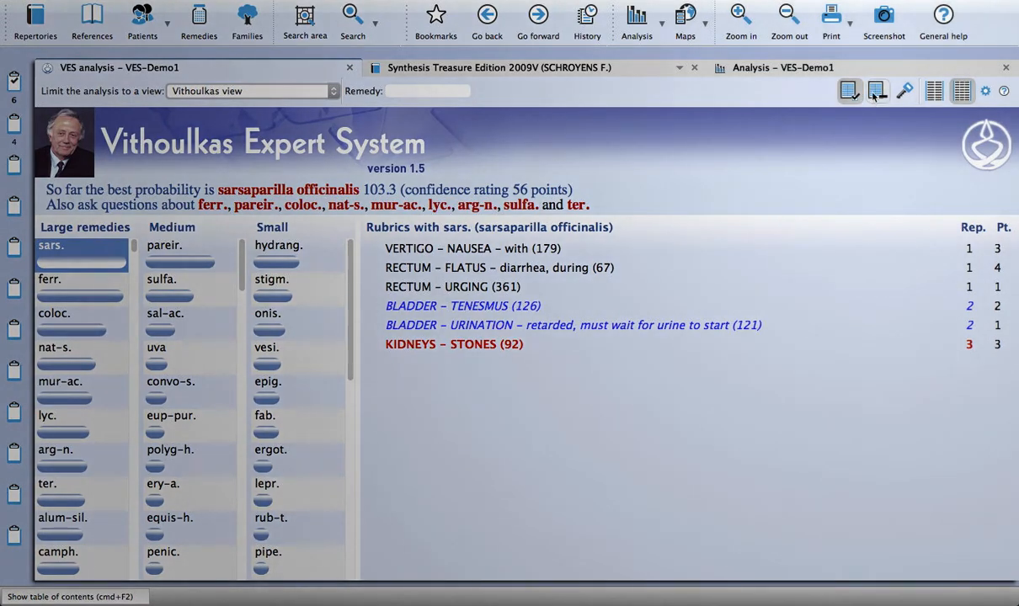
click(876, 91)
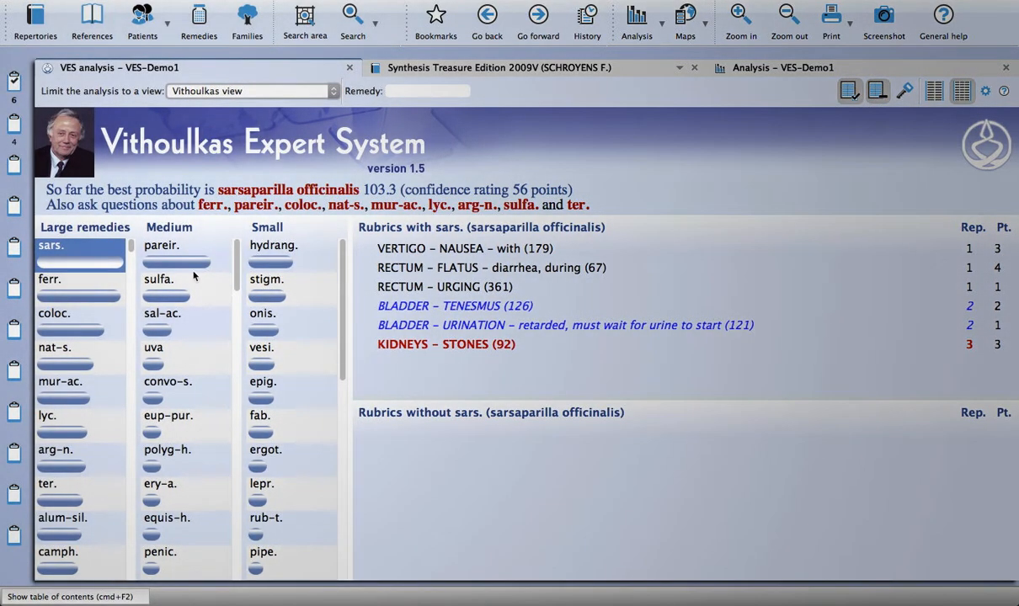
mouse_move(121, 289)
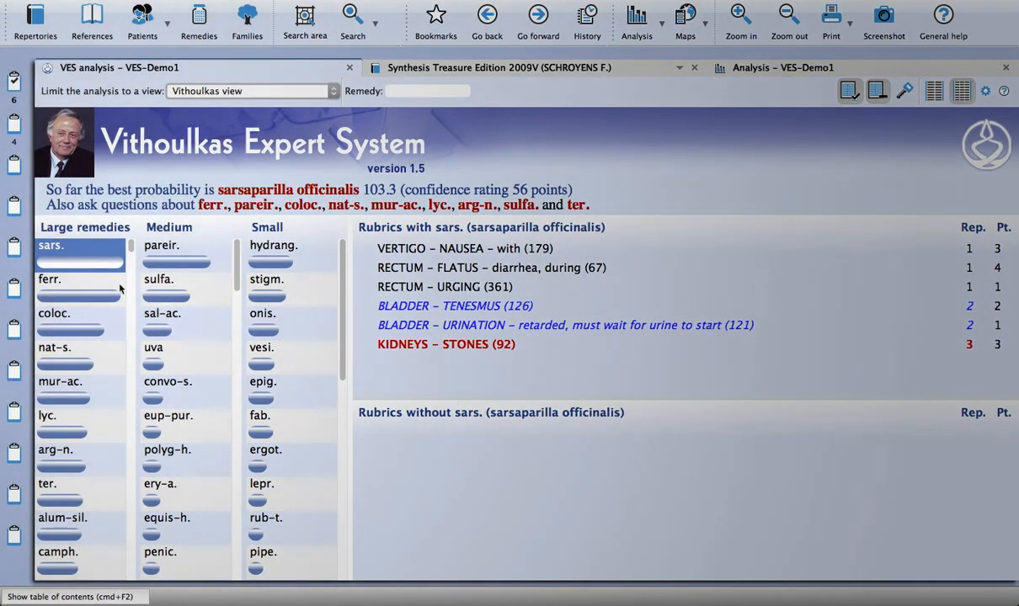
click(81, 279)
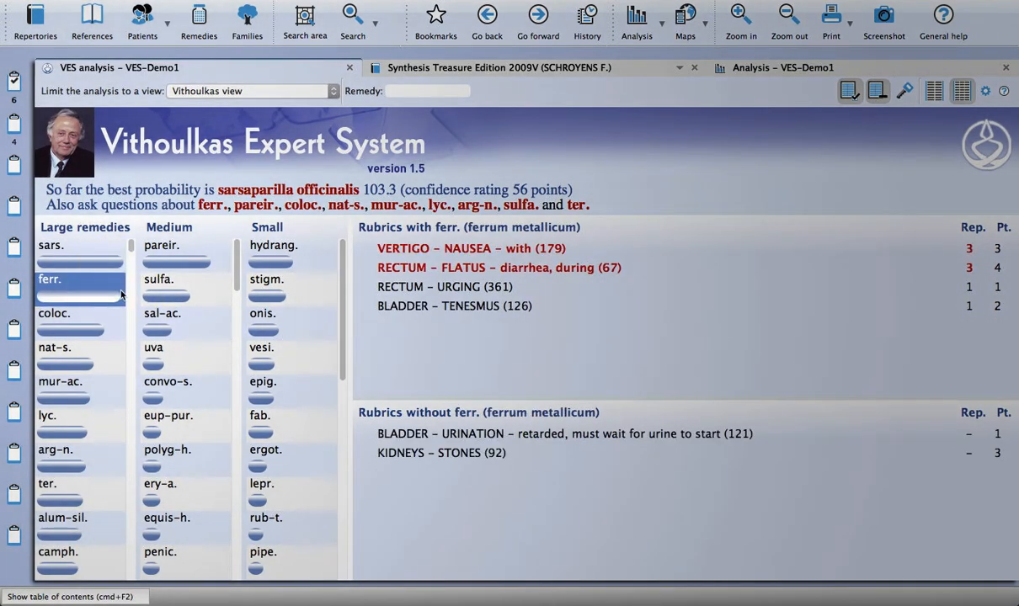
click(54, 311)
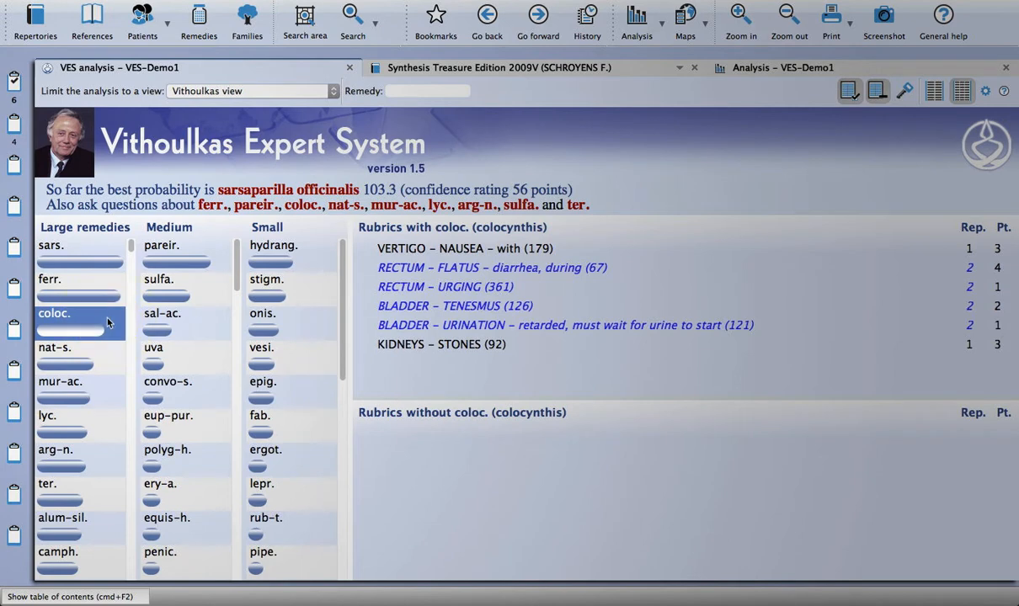
click(161, 246)
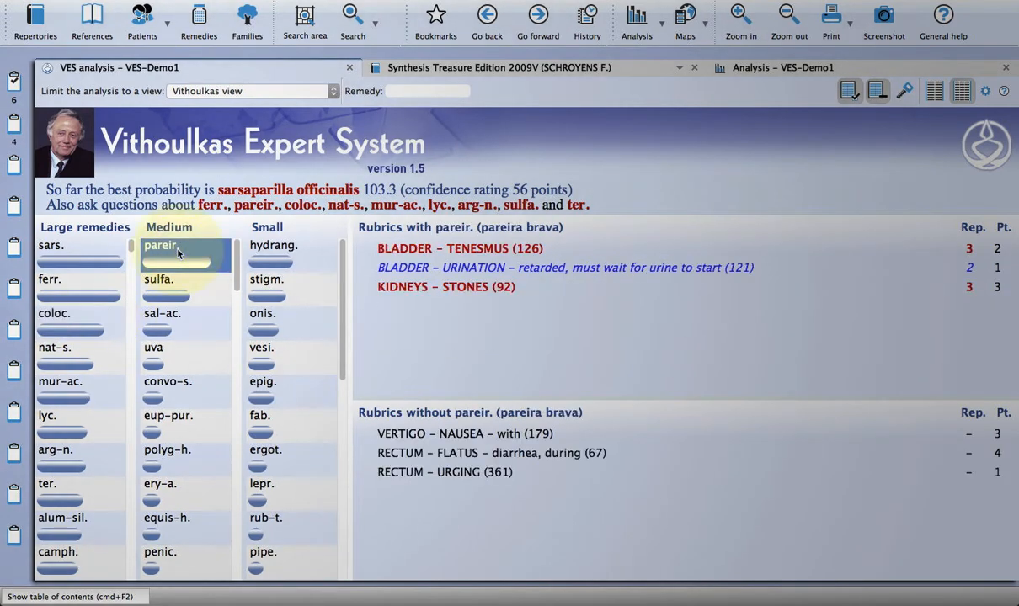
click(272, 246)
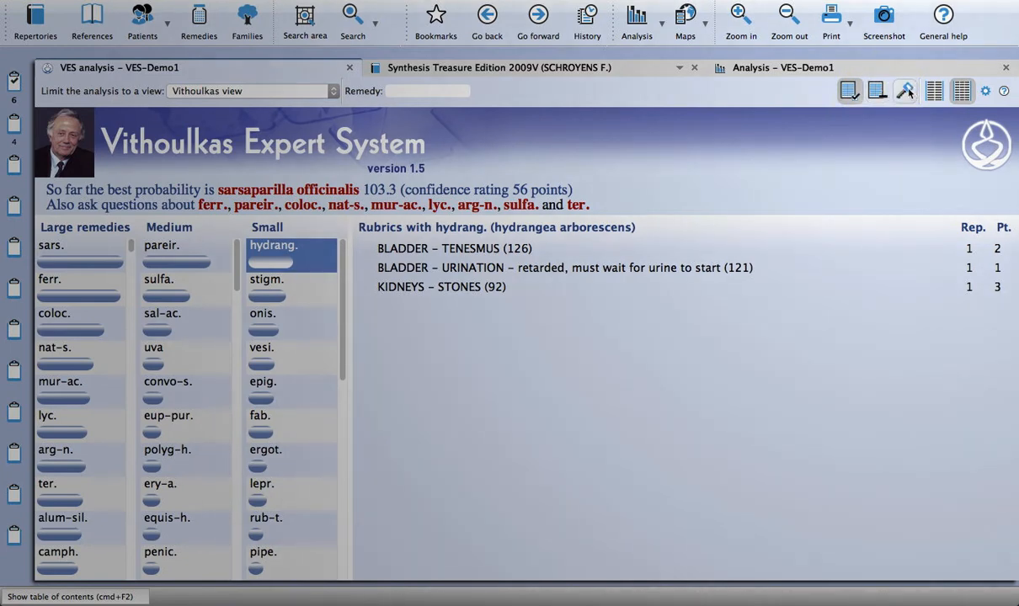
- Show the rubrics covered by top-ranked sars. again in the VES results
click(50, 246)
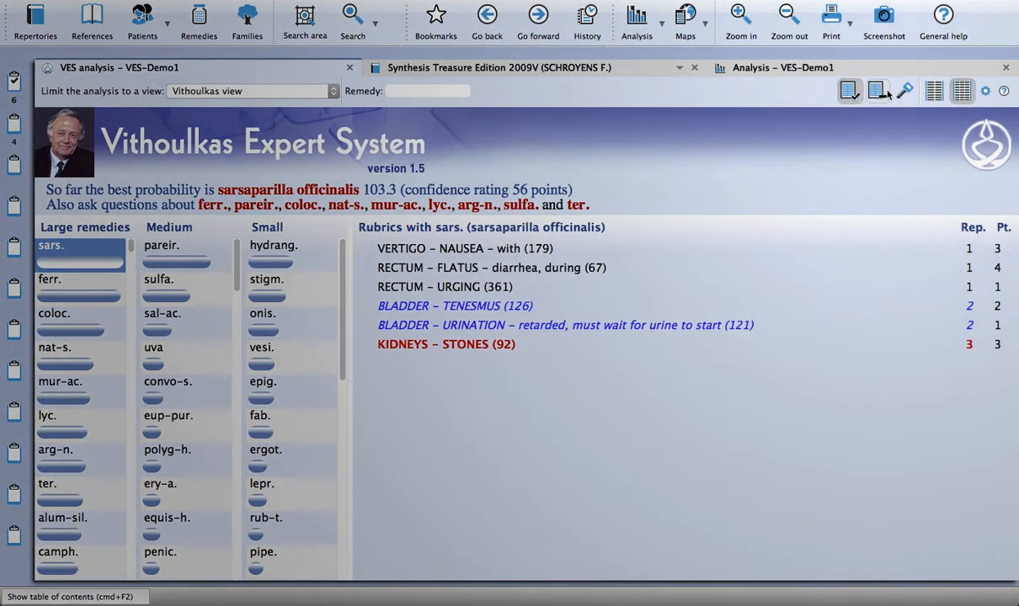
click(903, 91)
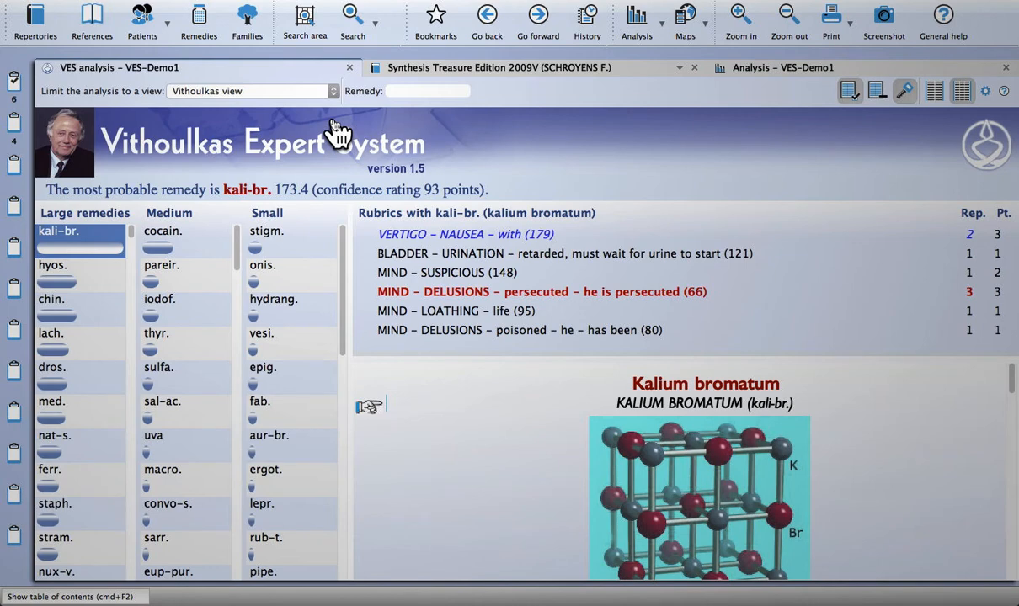
mouse_move(432, 354)
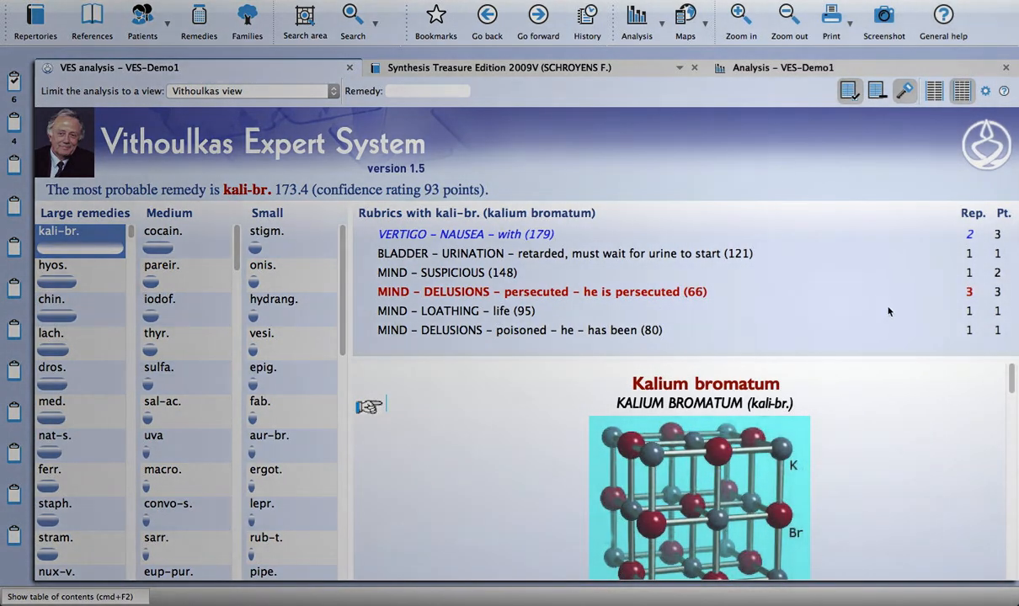
mouse_move(1014, 294)
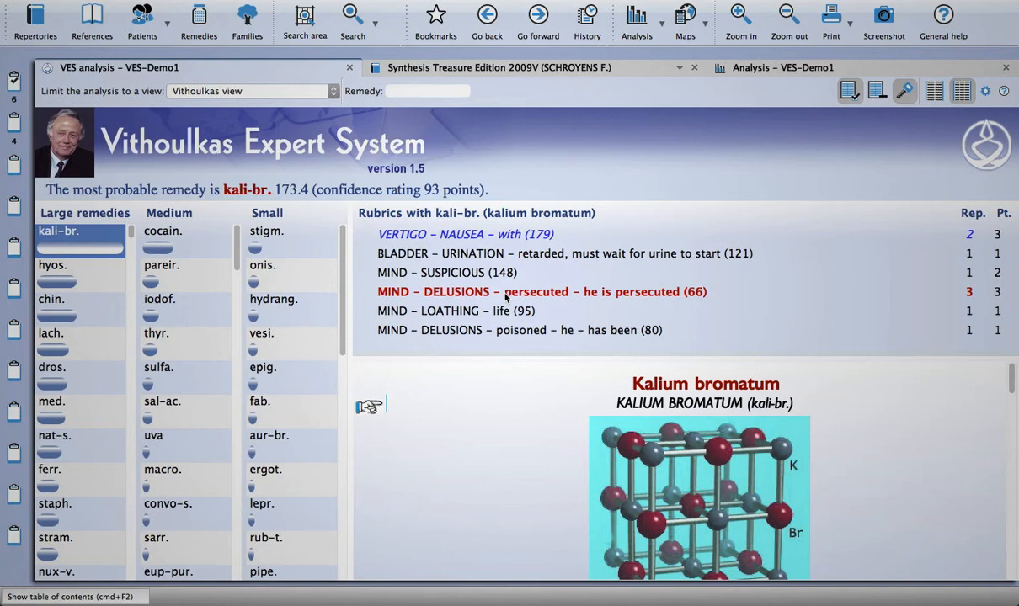
mouse_move(502, 300)
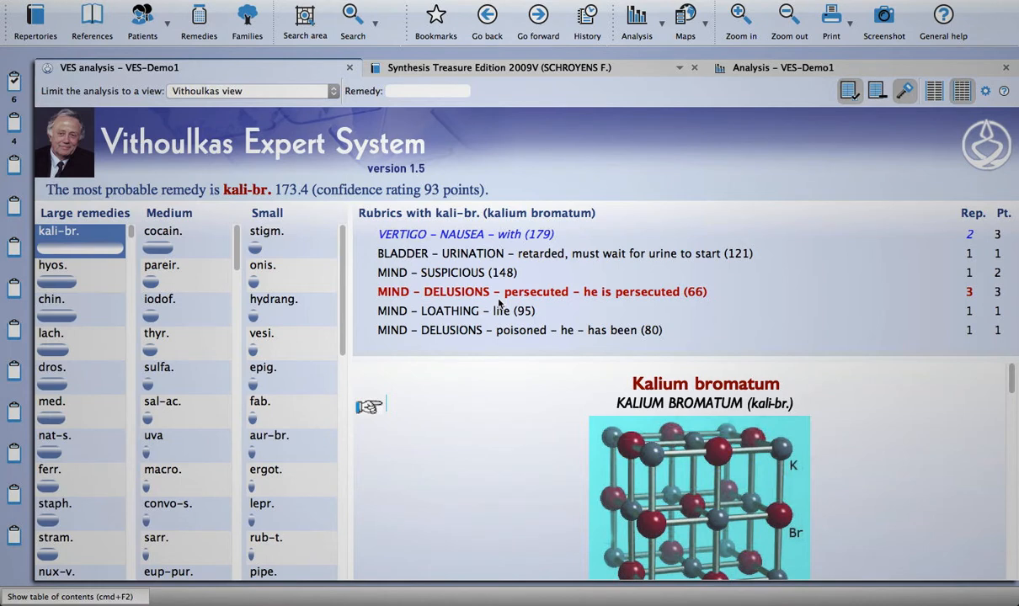
mouse_move(465, 273)
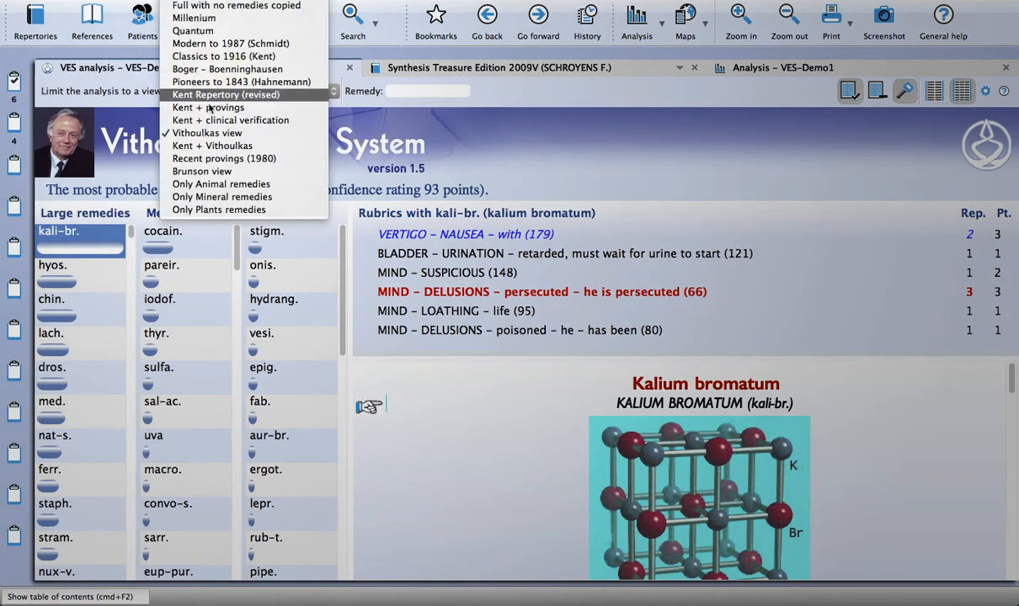
mouse_move(207, 134)
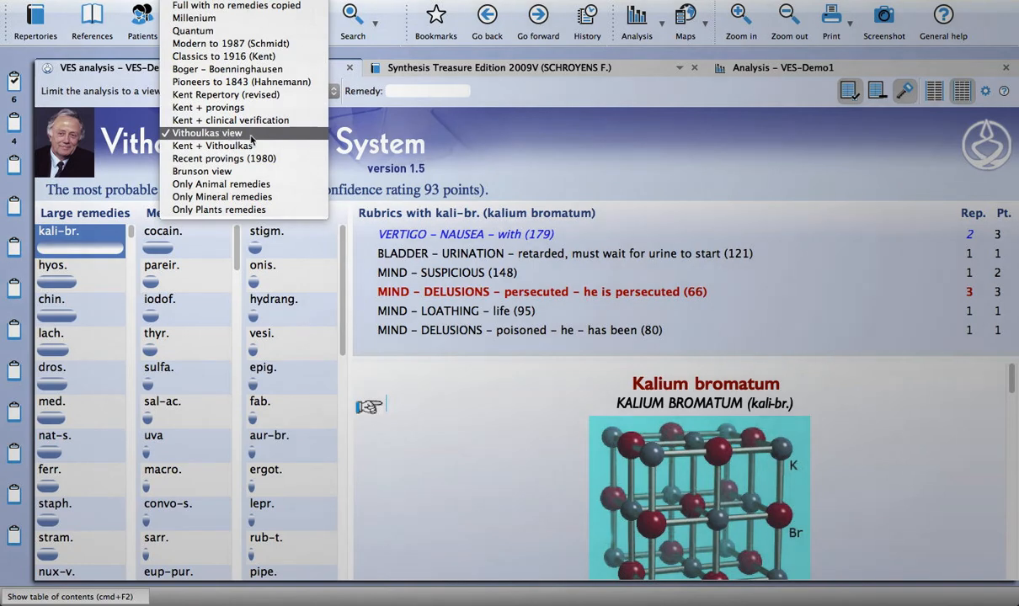
mouse_move(221, 184)
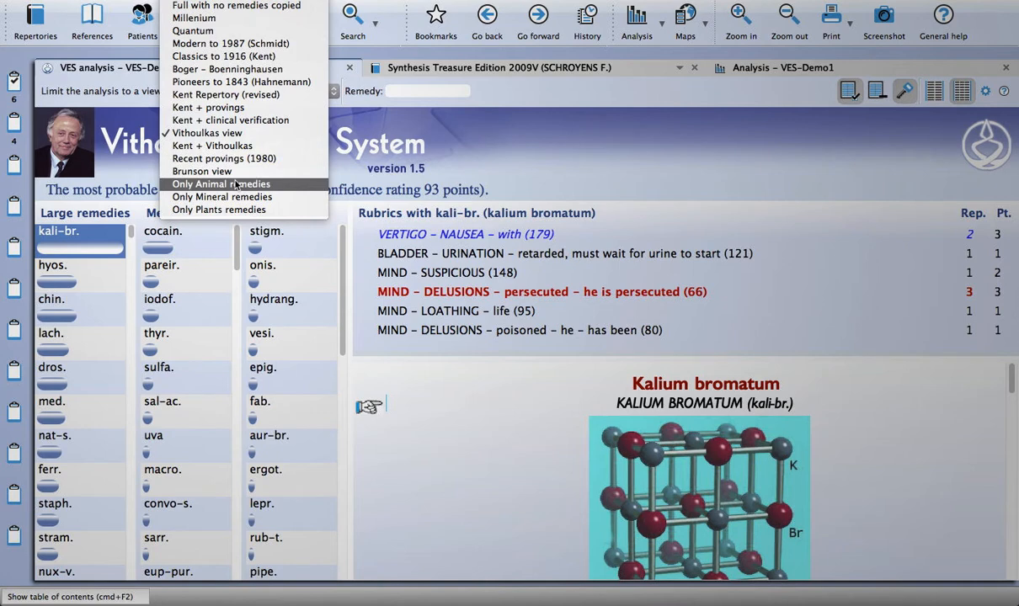
mouse_move(220, 183)
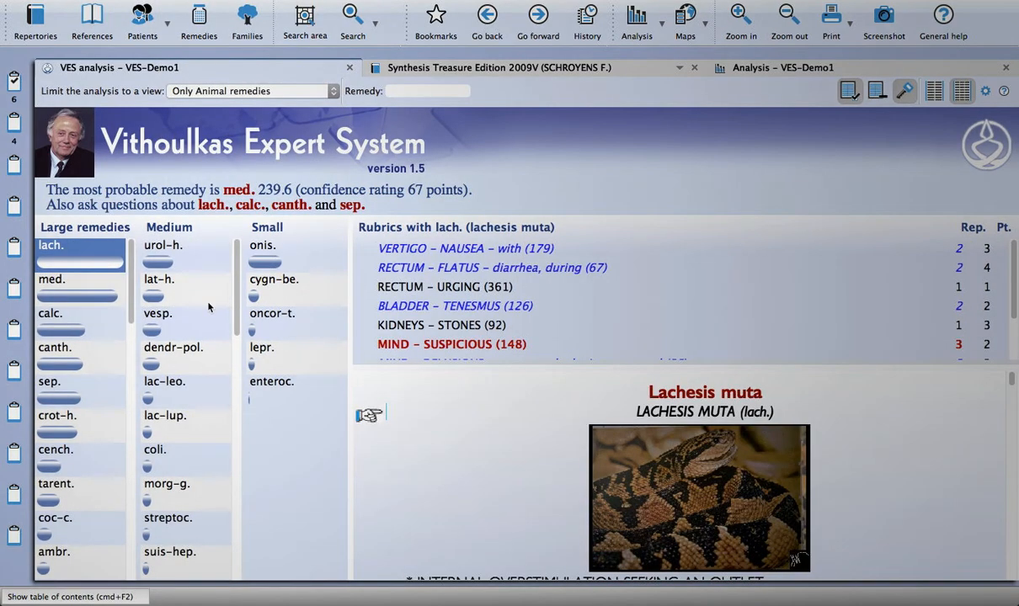
mouse_move(94, 285)
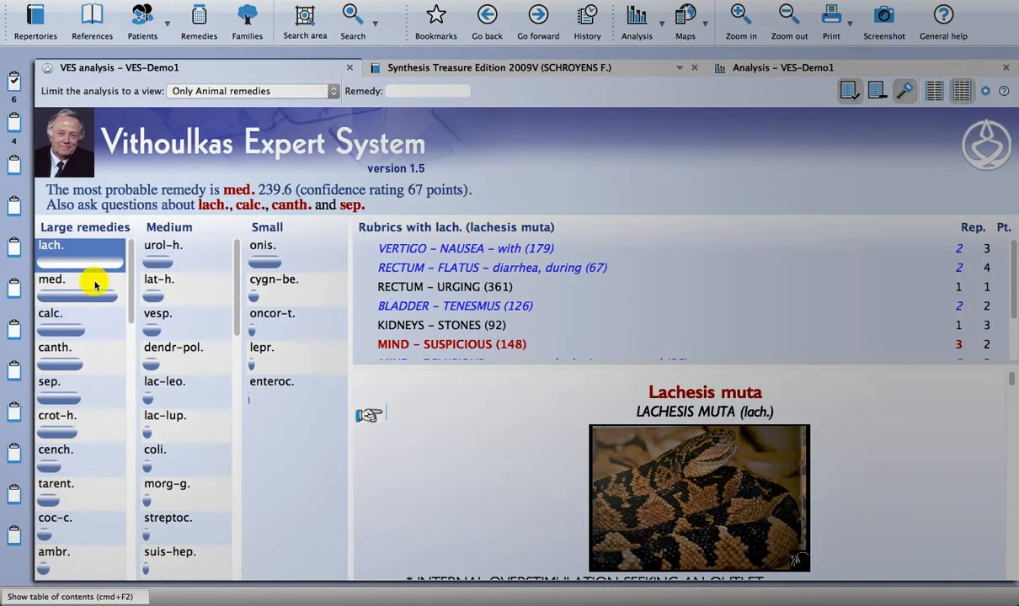
- Compare the rubrics covered by animal remedies med., canth., lat-h. and vesp
click(50, 280)
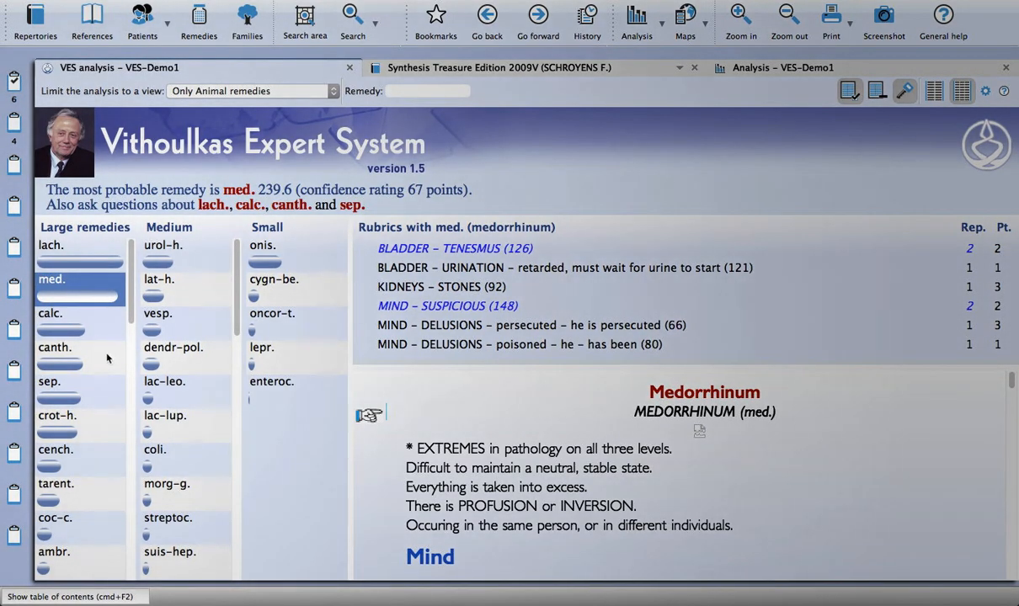
click(53, 347)
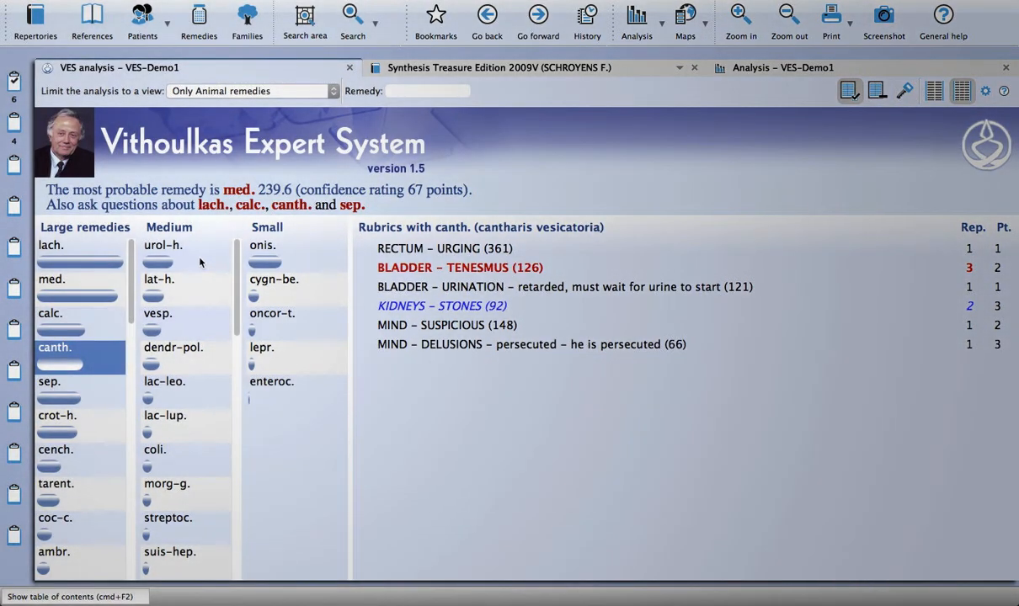
click(159, 280)
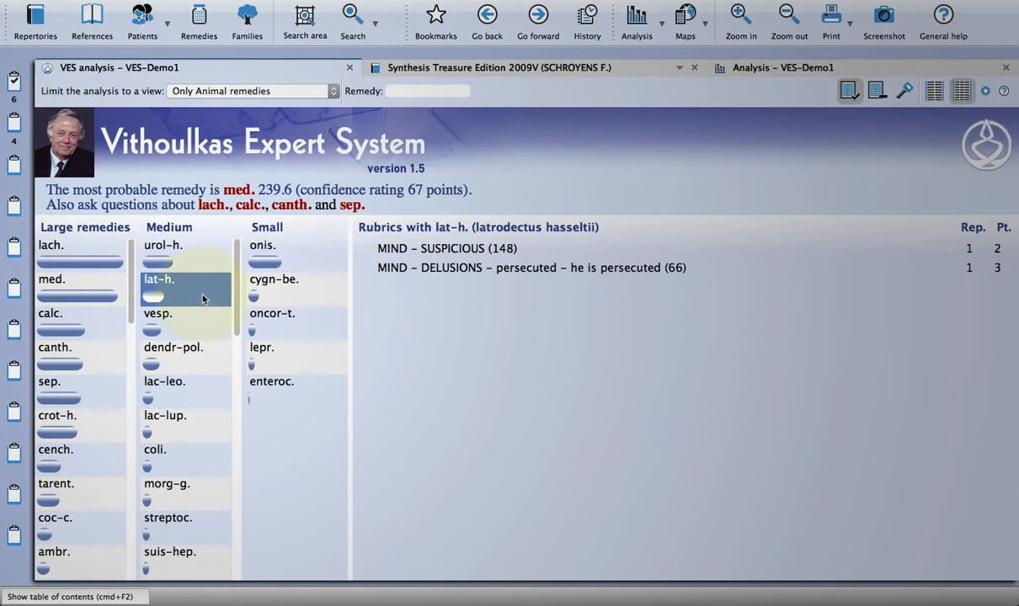
click(158, 312)
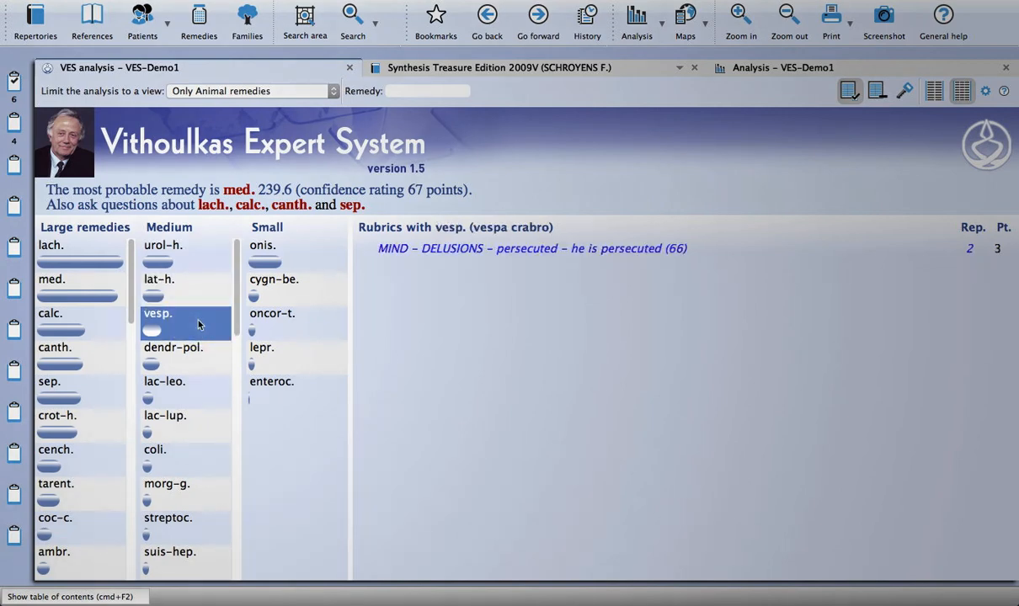
- Compare rubrics for lac-leo., lac-lup. and tarent., then limit the view to mineral remedies
click(165, 380)
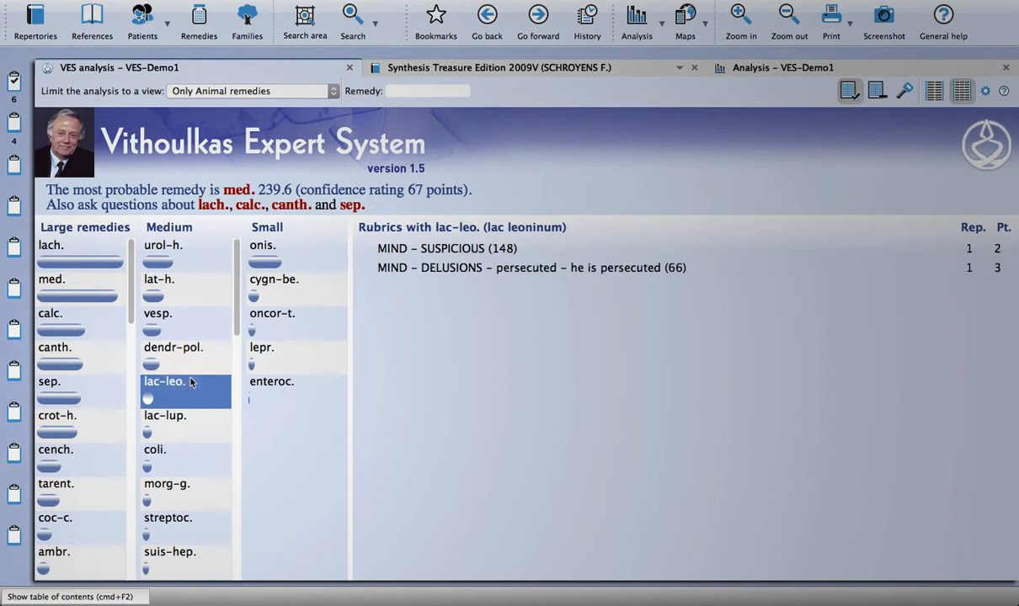
mouse_move(194, 363)
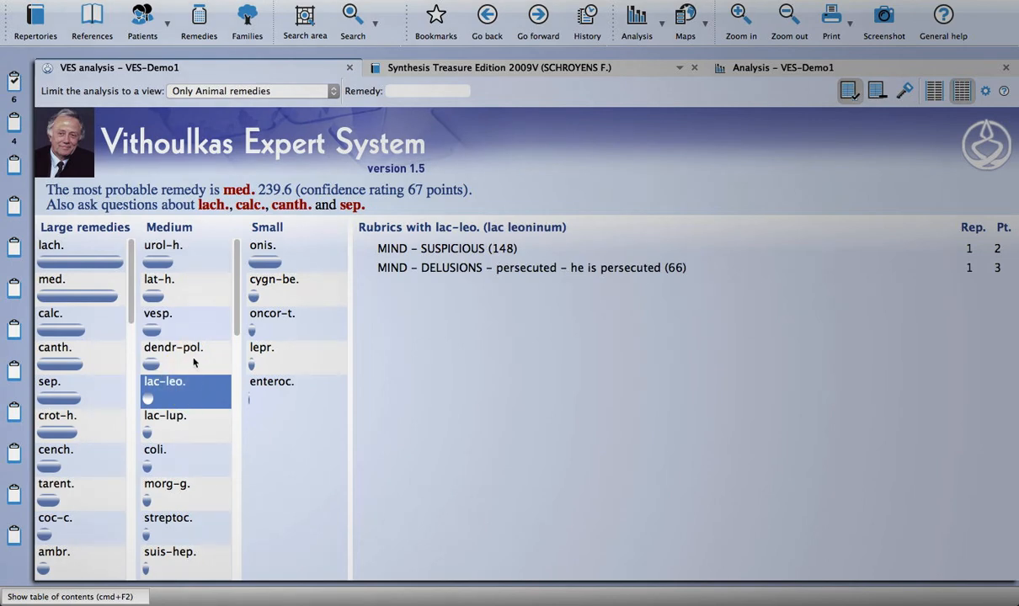
click(165, 414)
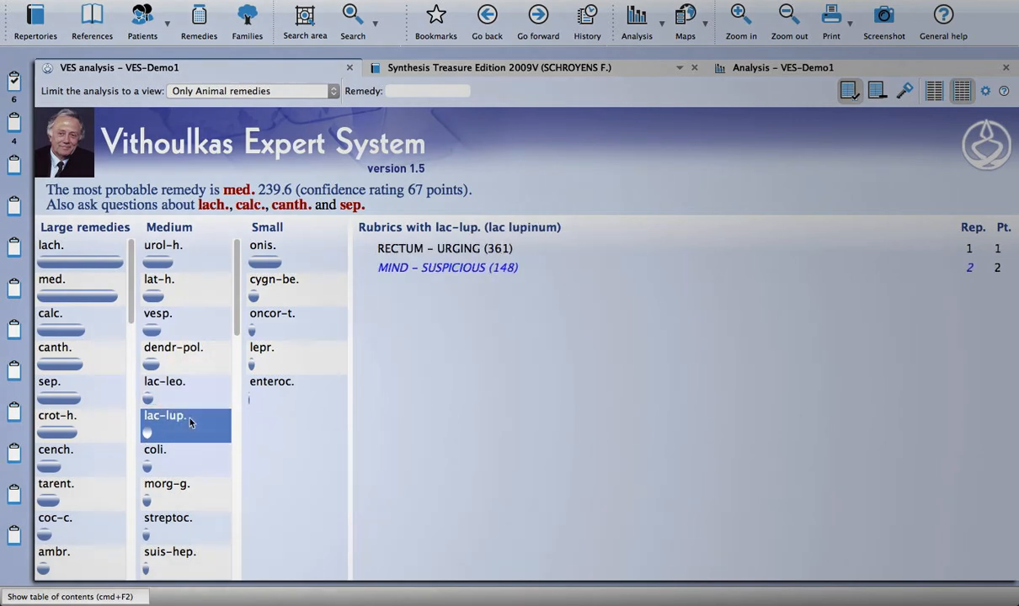
mouse_move(136, 454)
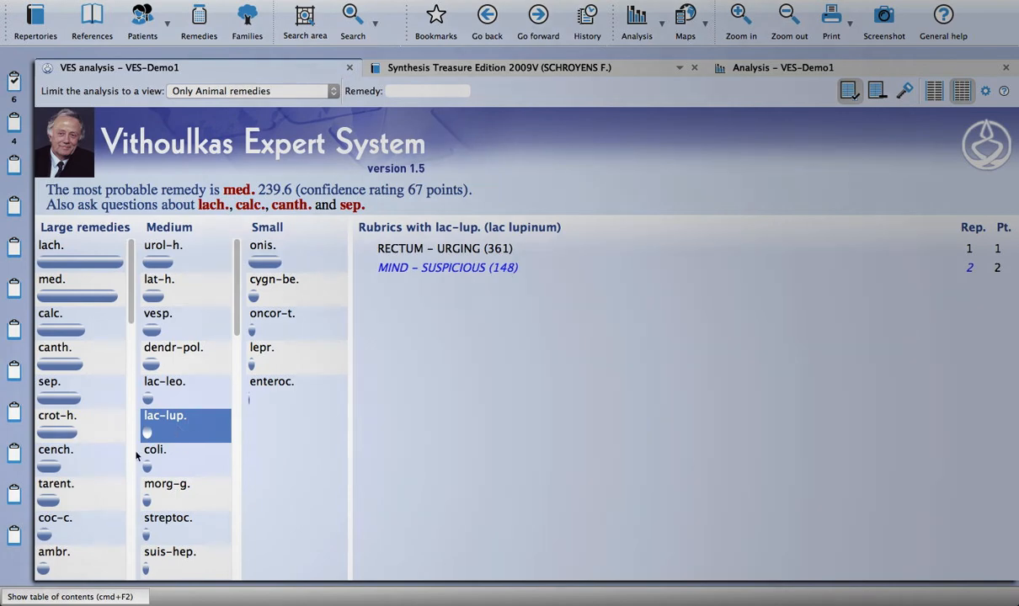
click(56, 484)
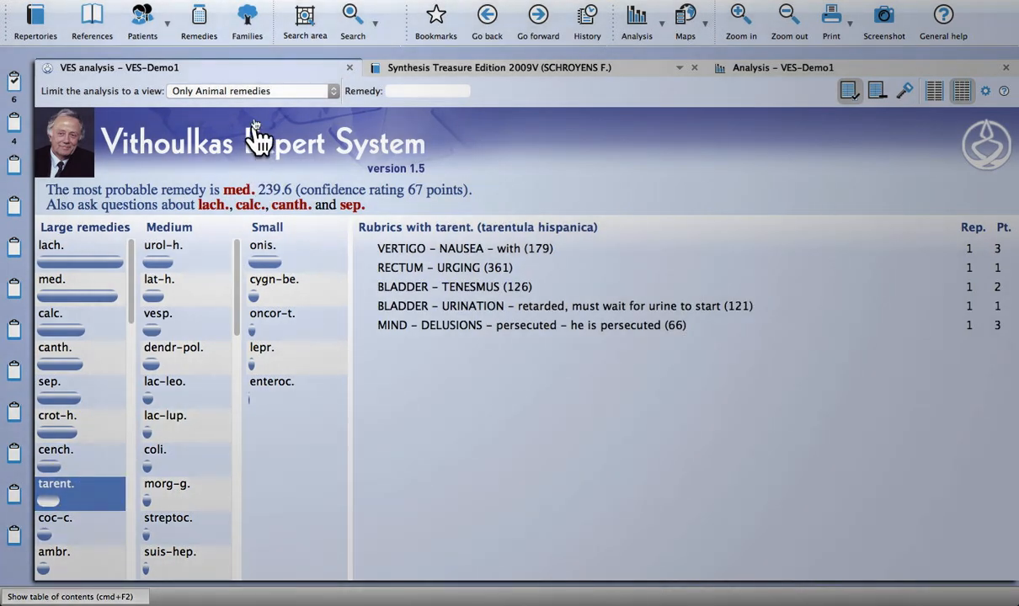
mouse_move(260, 98)
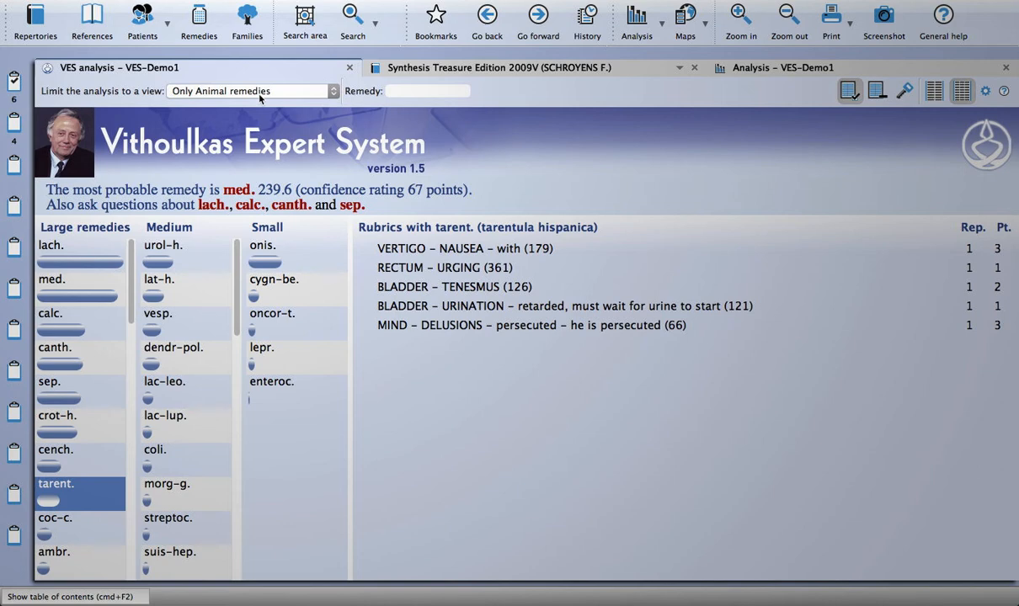
click(249, 91)
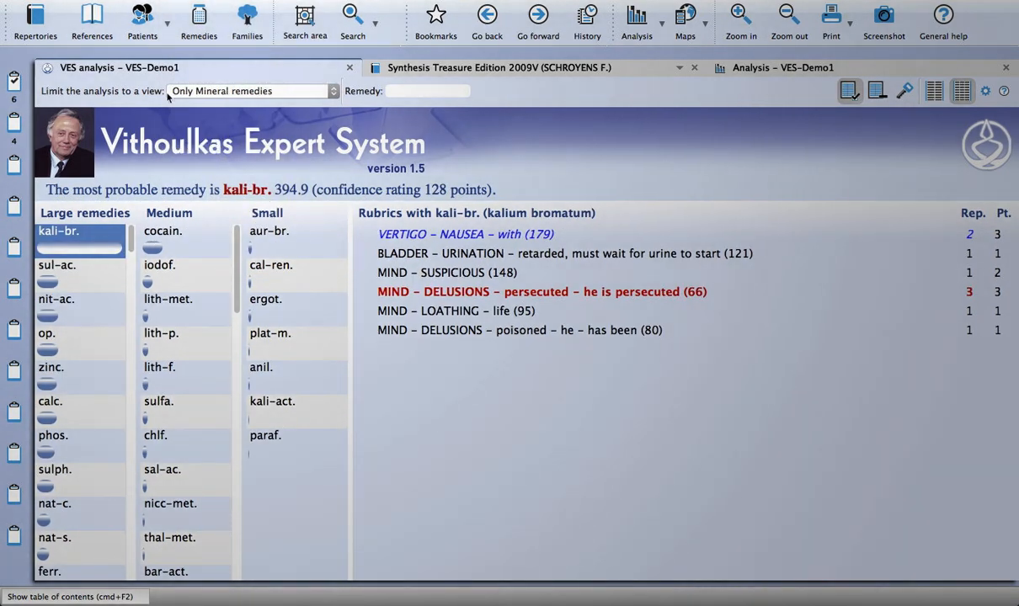
- Compare the rubrics covered by mineral remedies cocain., aur-br. and sul-ac
click(164, 230)
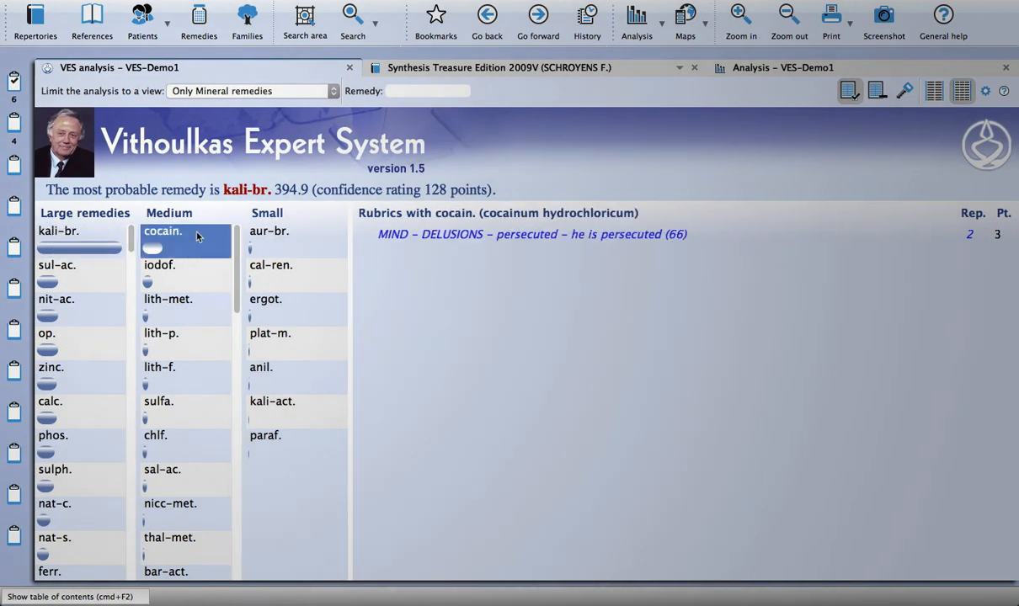
click(269, 231)
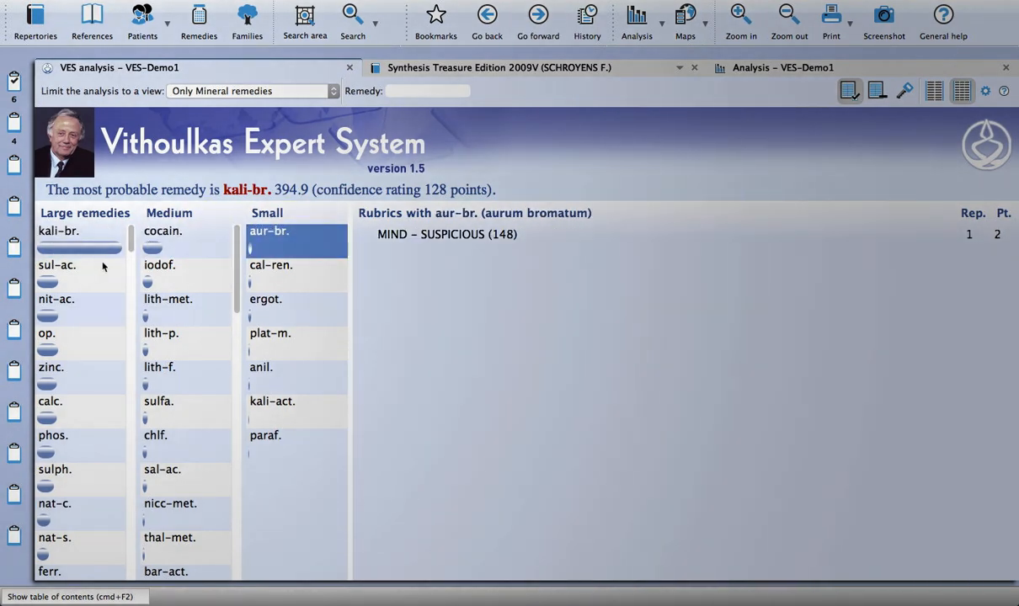
click(57, 265)
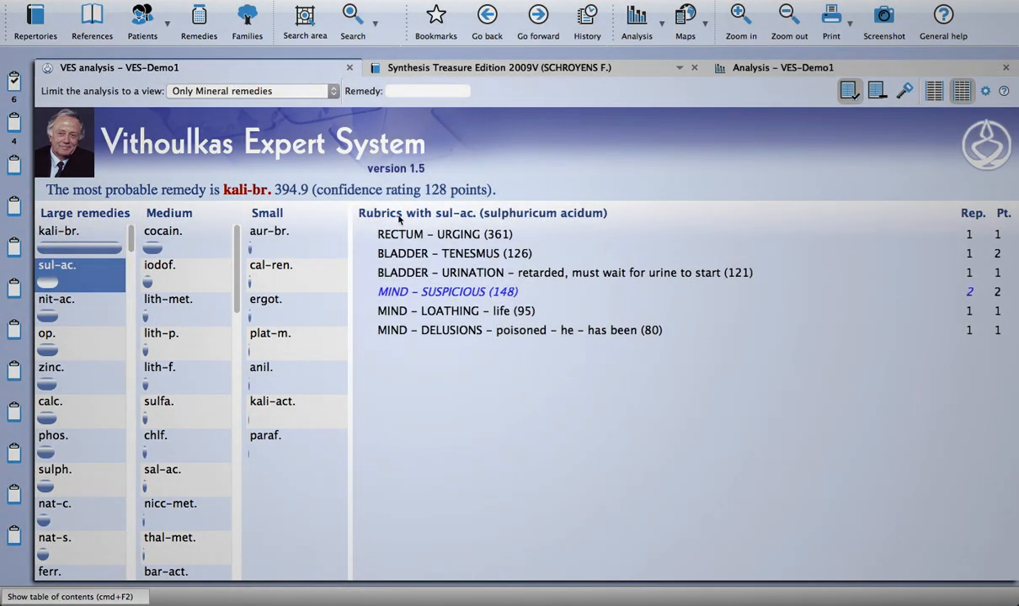
- Limit the analysis to plant remedies and compare rubrics for pareir. and top-ranked lyc
click(244, 90)
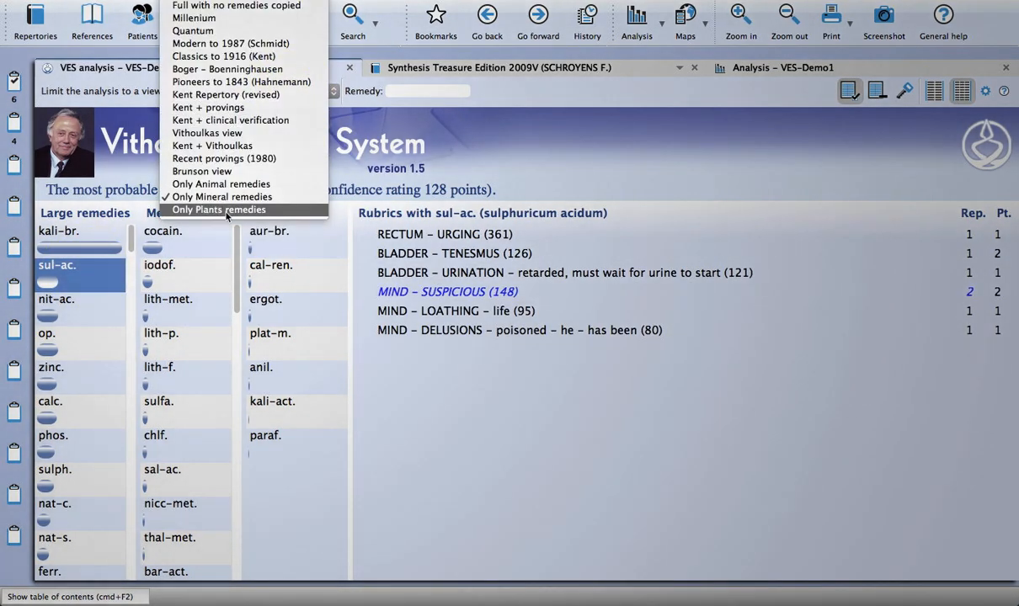
click(218, 209)
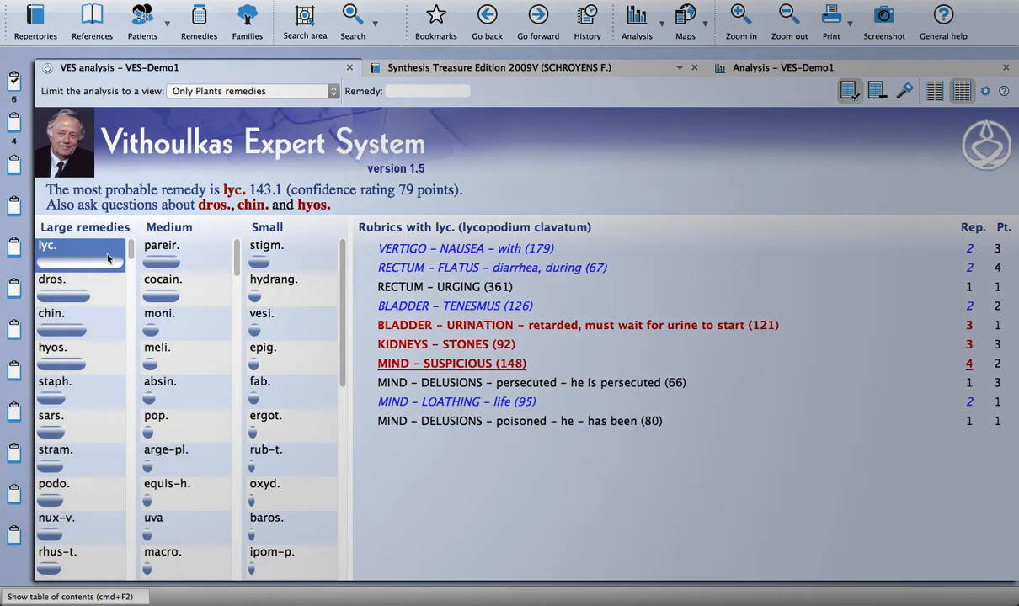
click(162, 246)
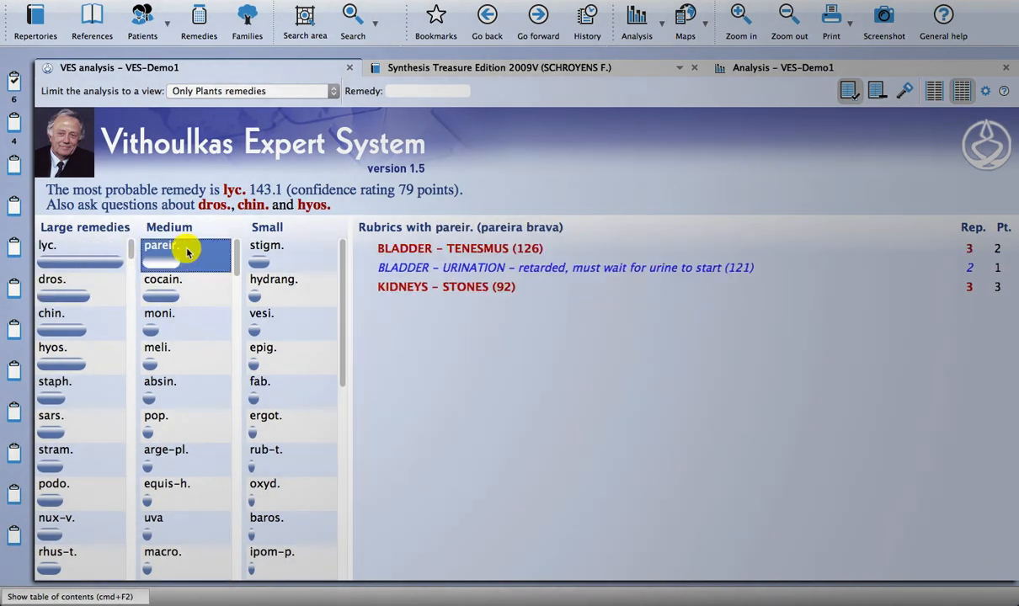
click(48, 246)
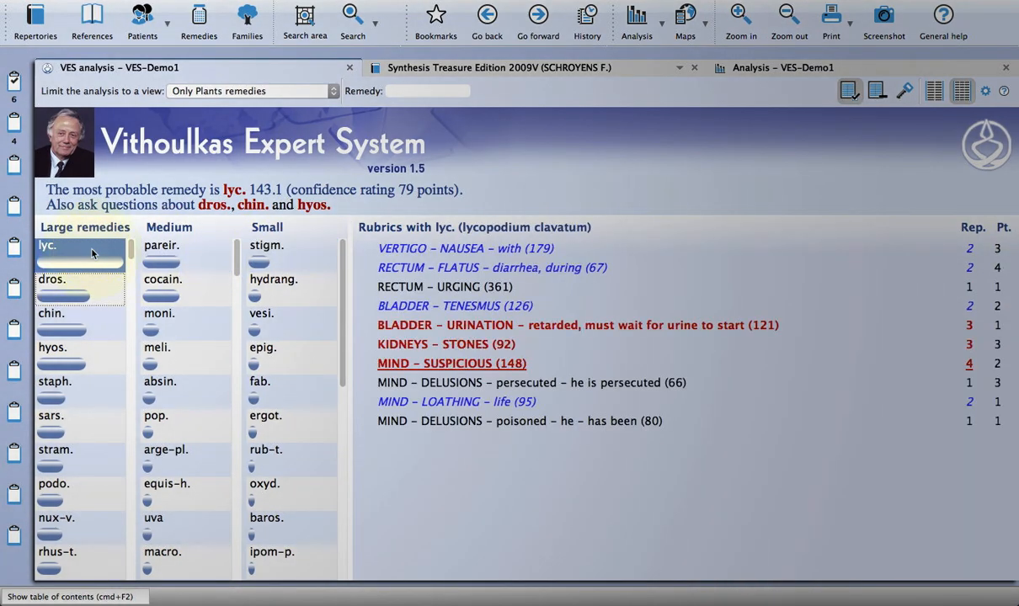